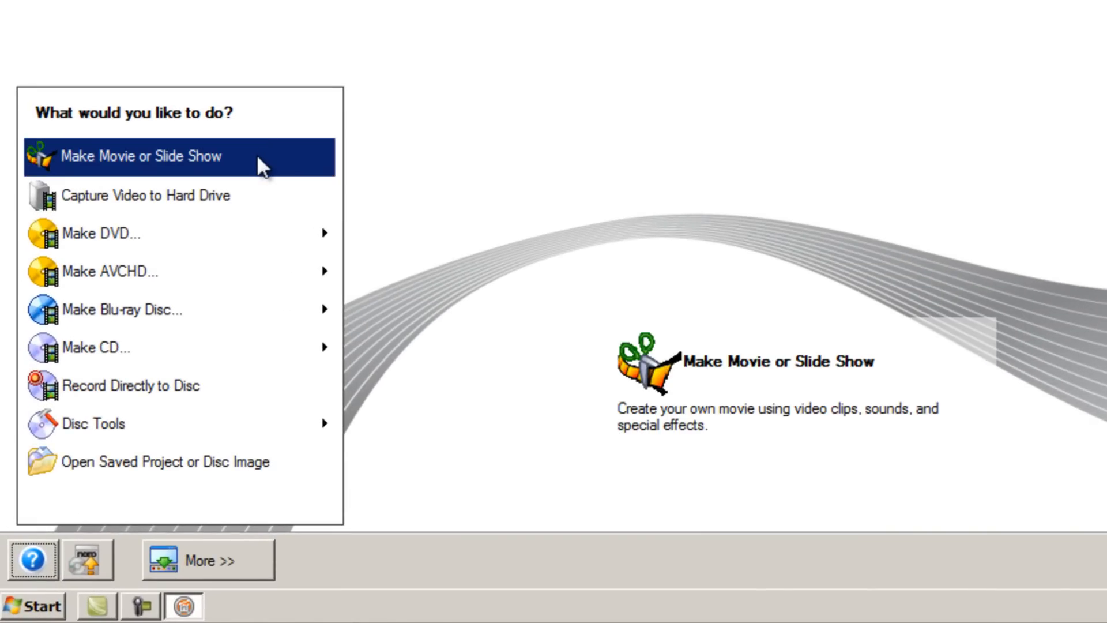
- Start a Make Movie project in NTSC format, keeping HDTV Full HD and Stereo, and confirm
{"action": "left_click", "coordinate": [141, 156]}
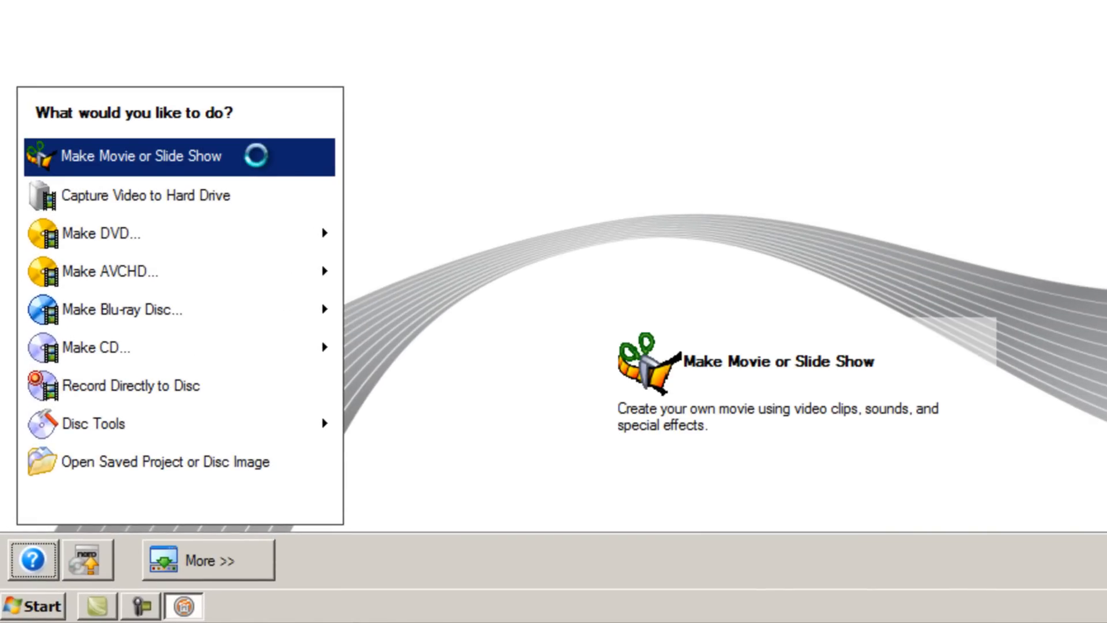
{"action": "left_click", "coordinate": [141, 155]}
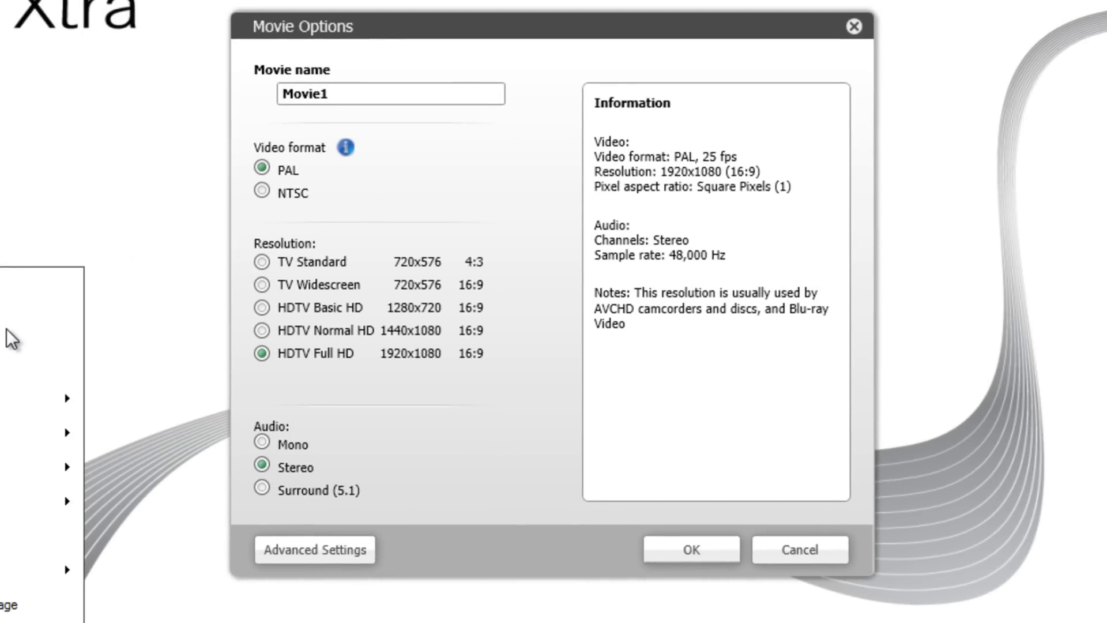
{"action": "mouse_move", "coordinate": [355, 221]}
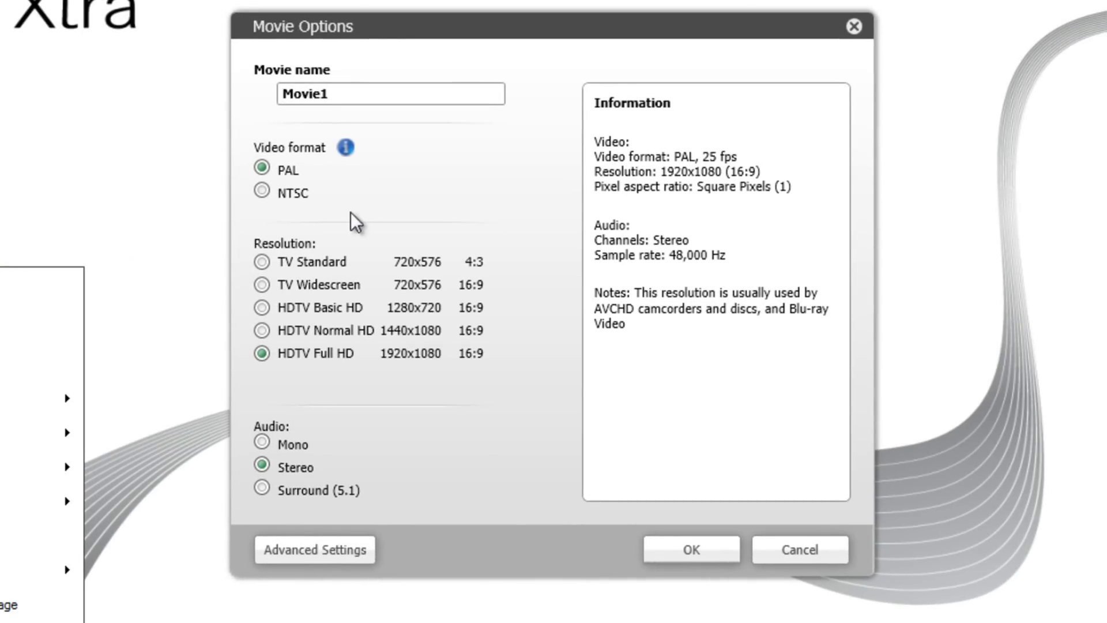
{"action": "left_click", "coordinate": [262, 193]}
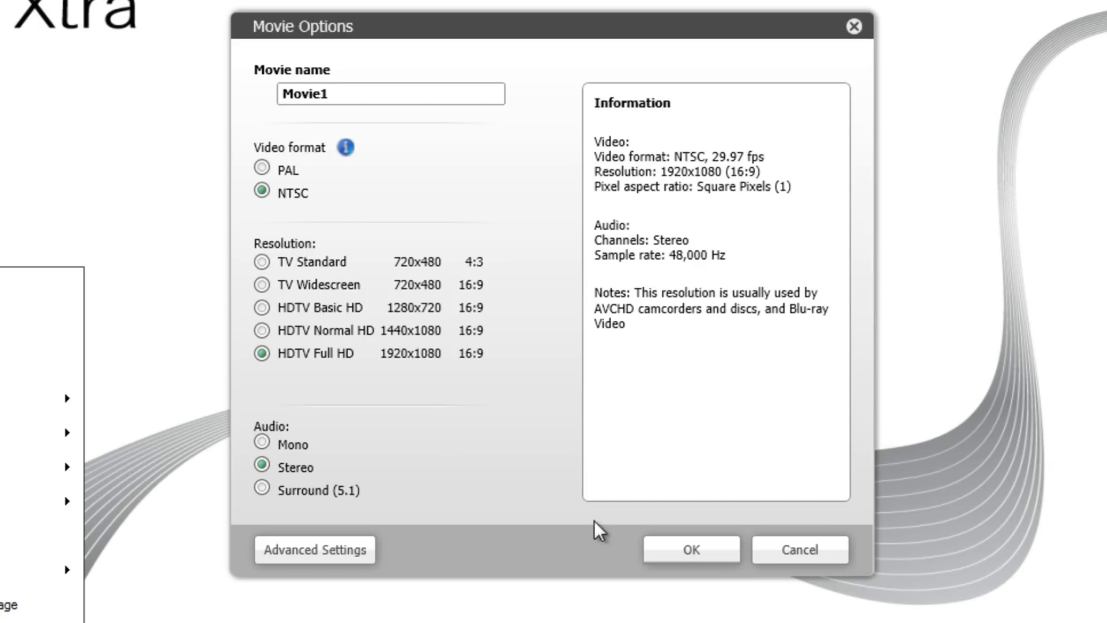
{"action": "left_click", "coordinate": [690, 550]}
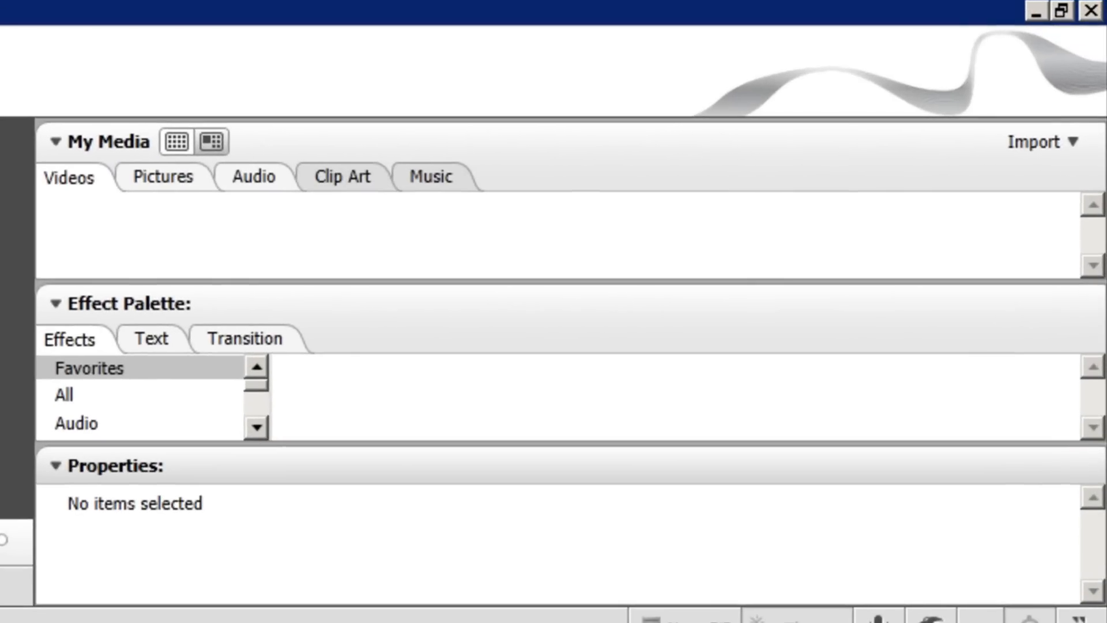
{"action": "mouse_move", "coordinate": [191, 186]}
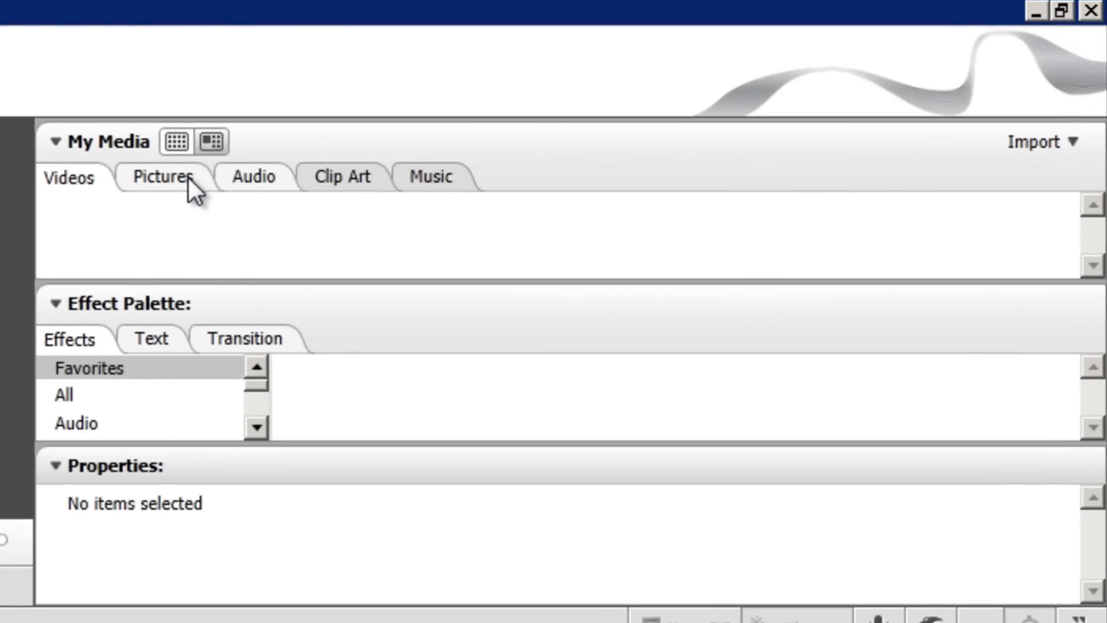
- From the Pictures collection, import files and browse into the sample pictures folder
{"action": "left_click", "coordinate": [162, 177]}
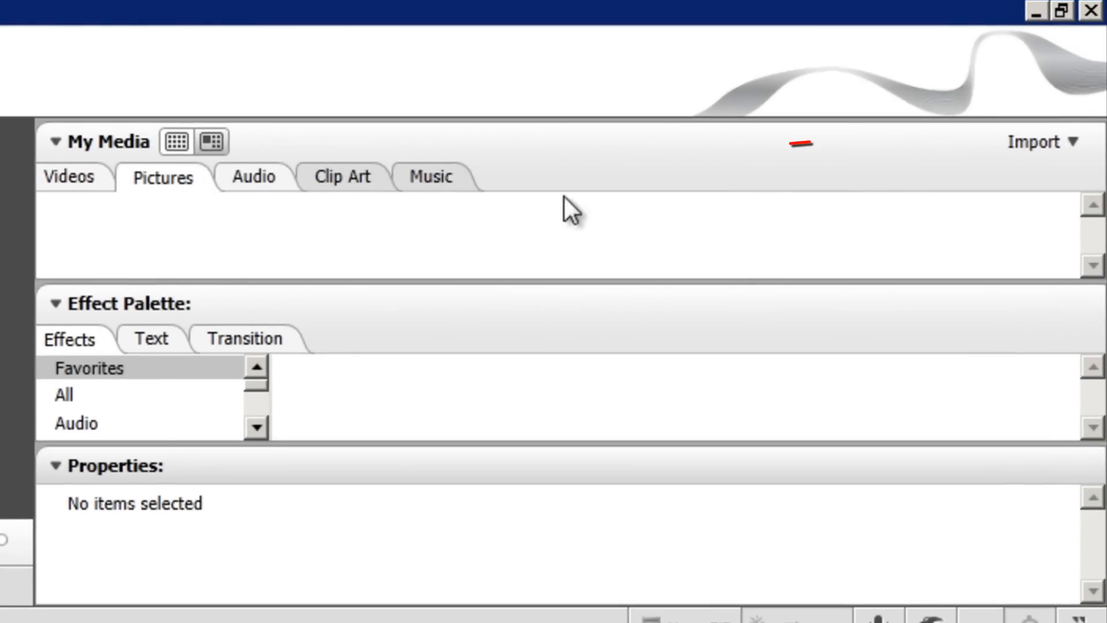
{"action": "left_click", "coordinate": [1035, 140]}
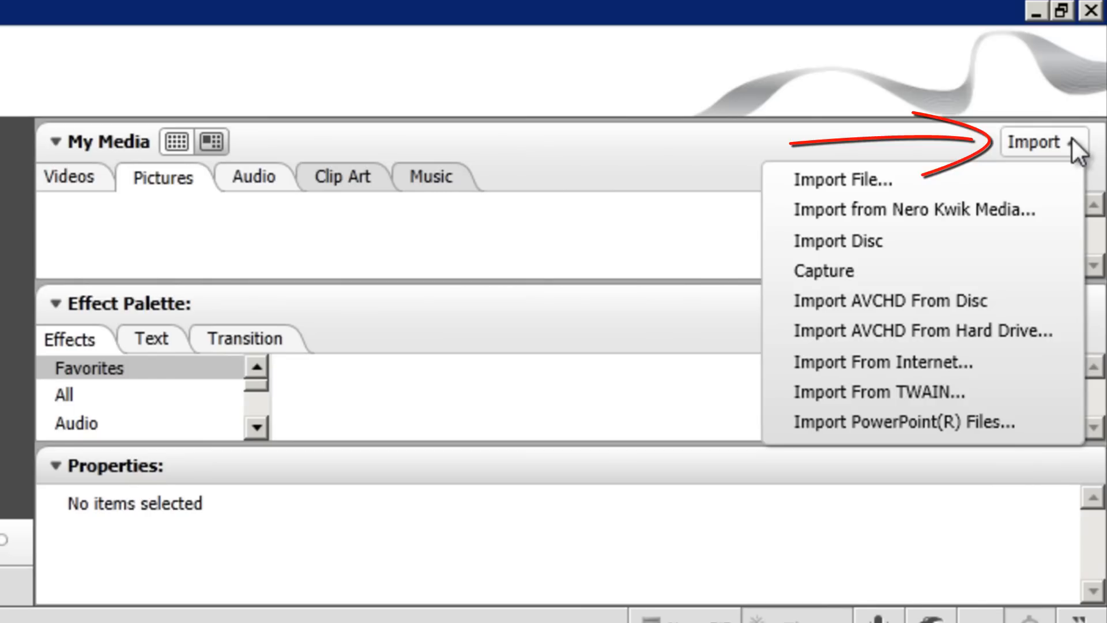
{"action": "left_click", "coordinate": [1044, 142]}
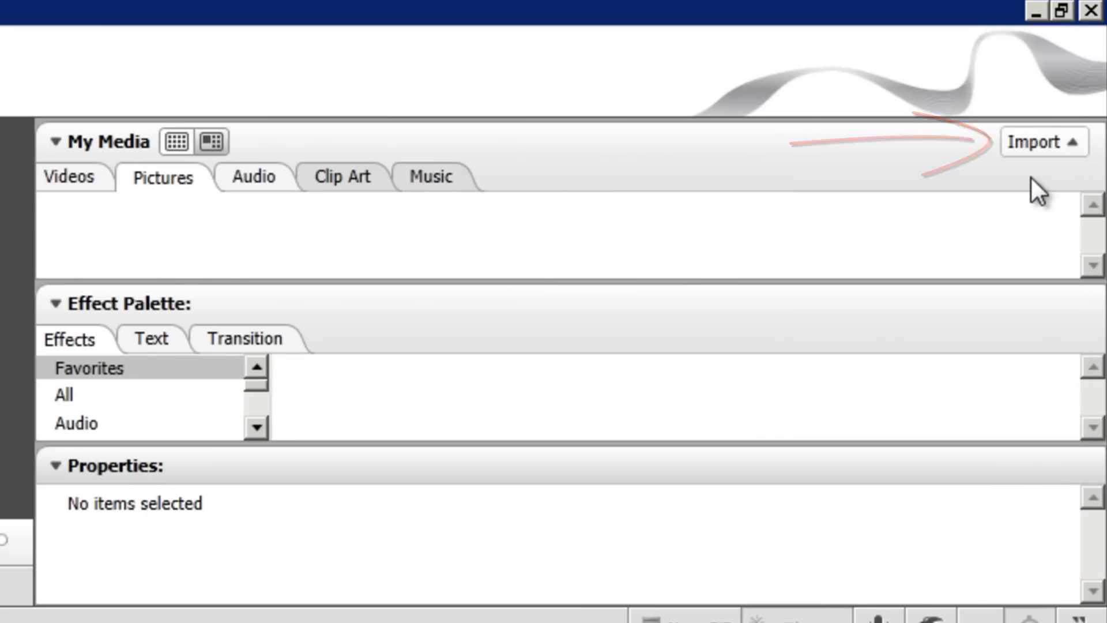
{"action": "left_click", "coordinate": [1042, 142]}
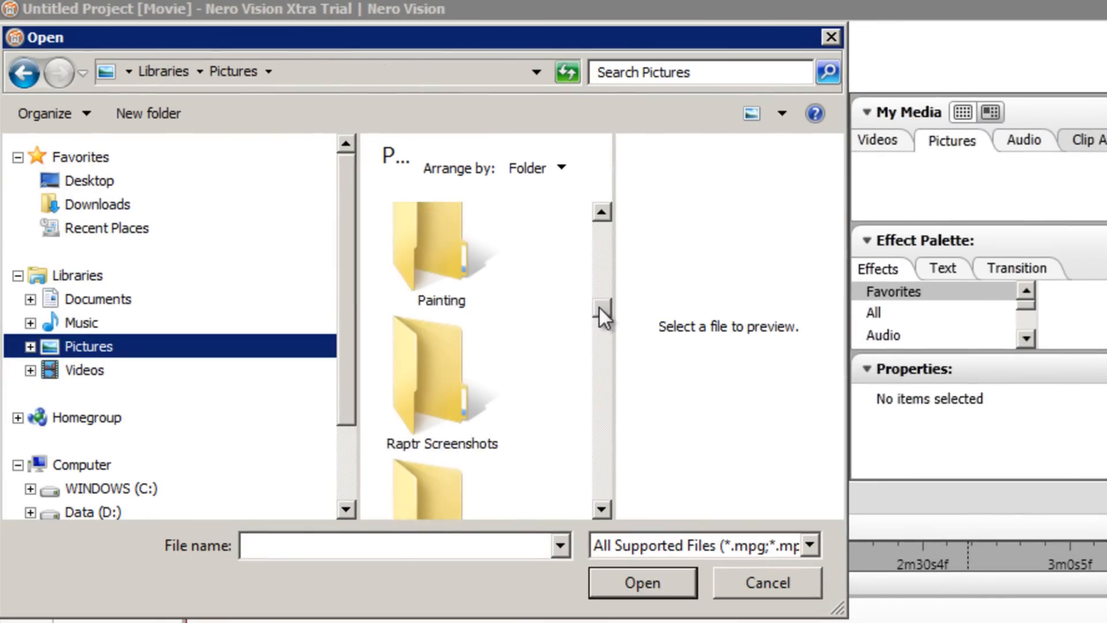
{"action": "double_click", "coordinate": [439, 254]}
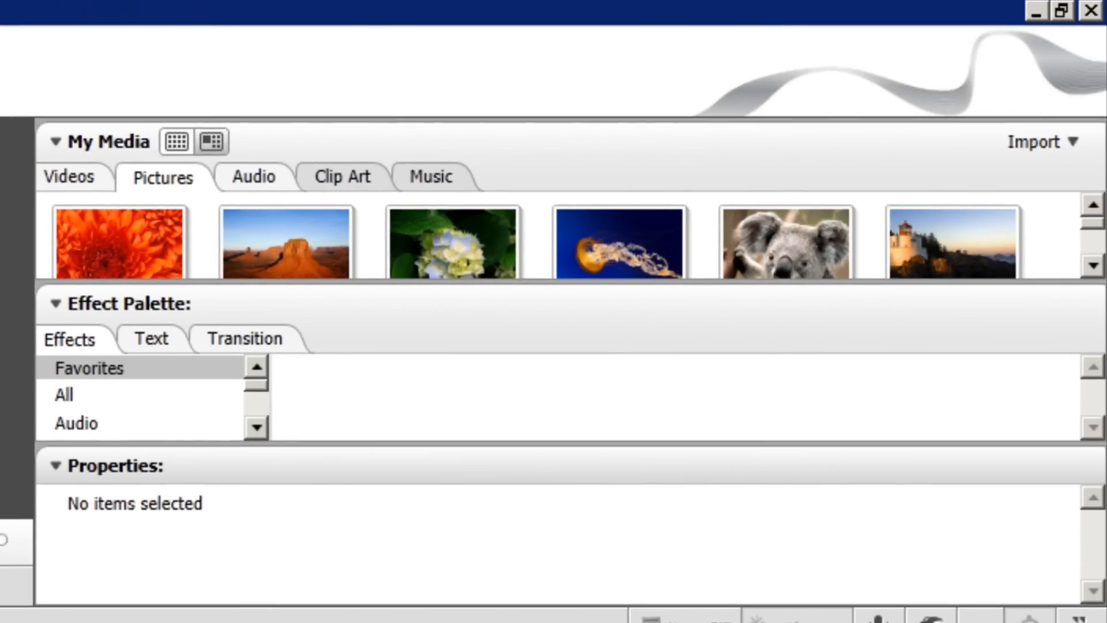
- Scroll the Pictures list to reach the imported images for the Video 1 track
{"action": "scroll", "scroll_direction": "down", "scroll_amount": 3}
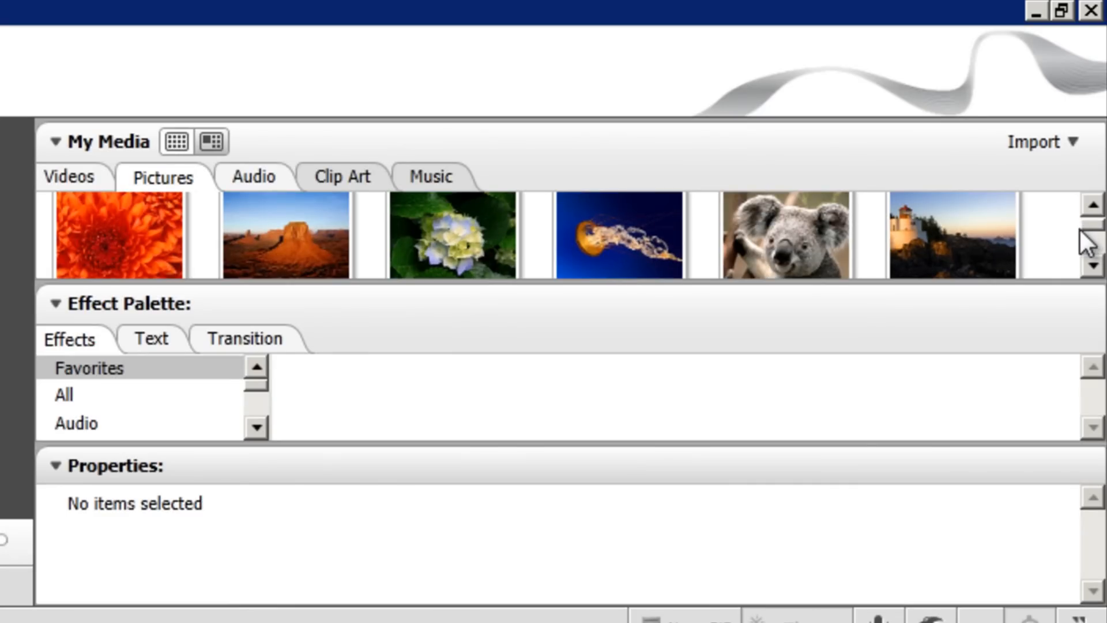
{"action": "mouse_move", "coordinate": [126, 247]}
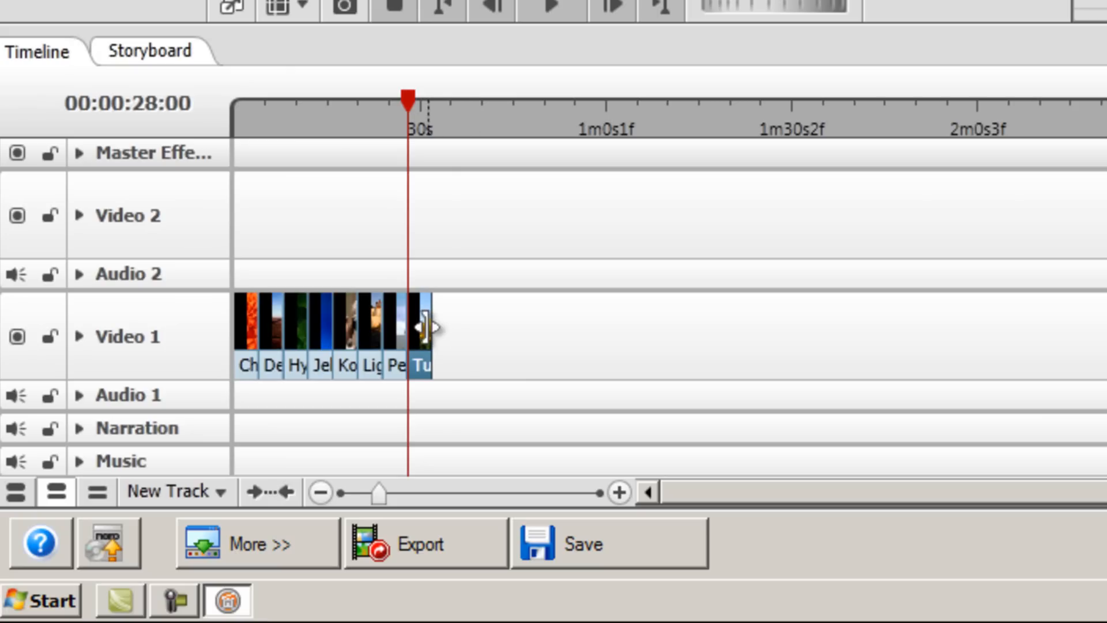
- Stretch the Tulips picture's right edge on Video 1 so it lasts longer
{"action": "left_click", "coordinate": [423, 325]}
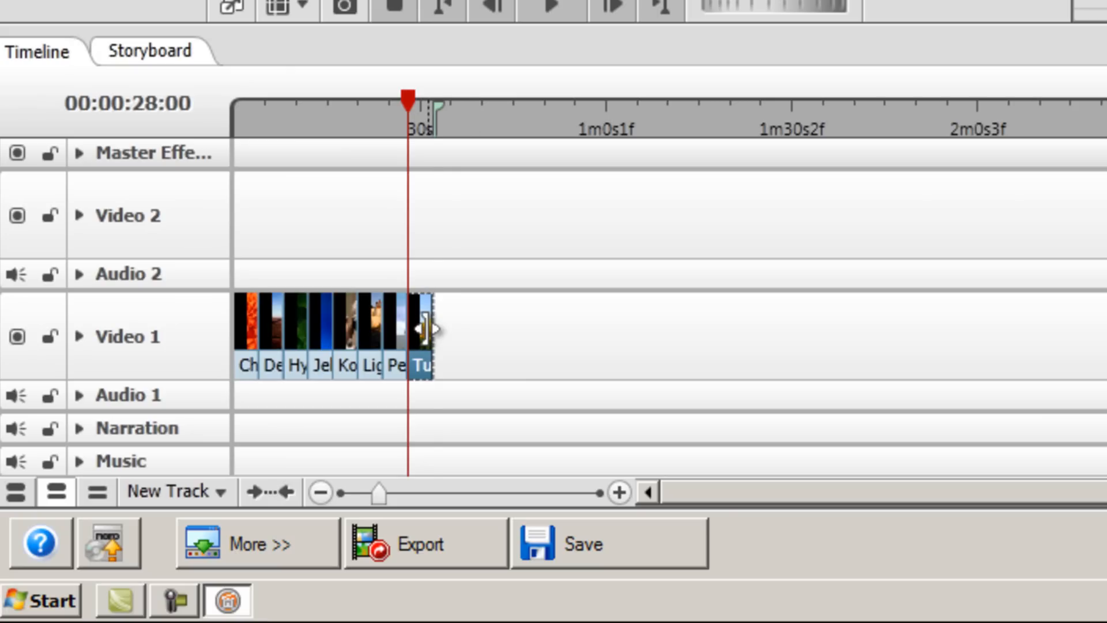
{"action": "left_click_drag", "start_coordinate": [423, 336], "coordinate": [505, 336]}
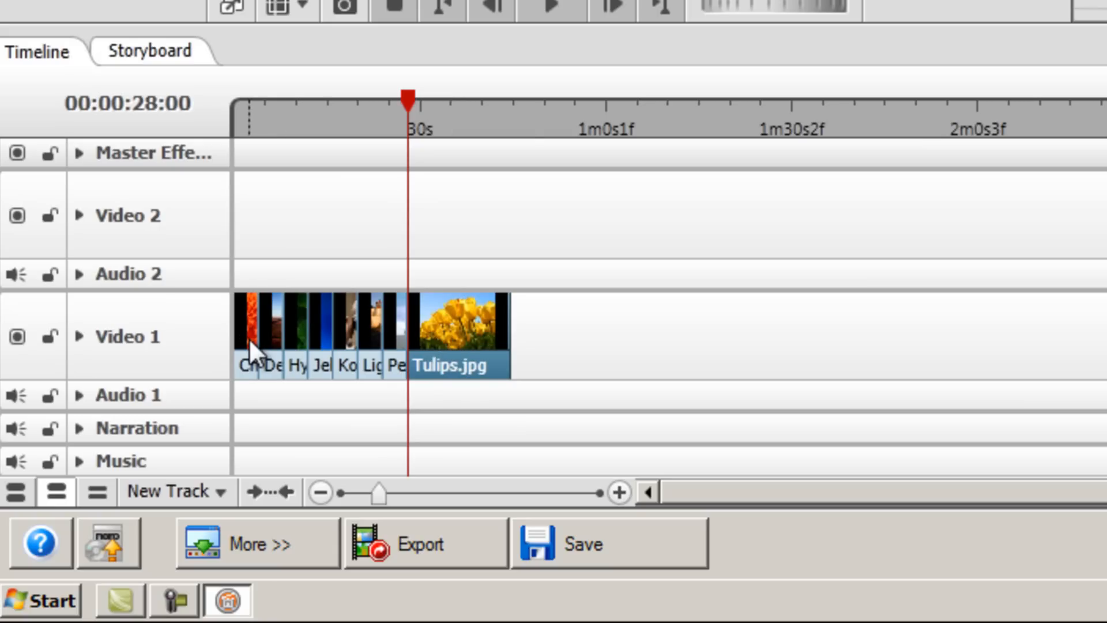
- Set the Chrysanthemum clip's duration to 00:08:00 via Set Duration
{"action": "right_click", "coordinate": [253, 346]}
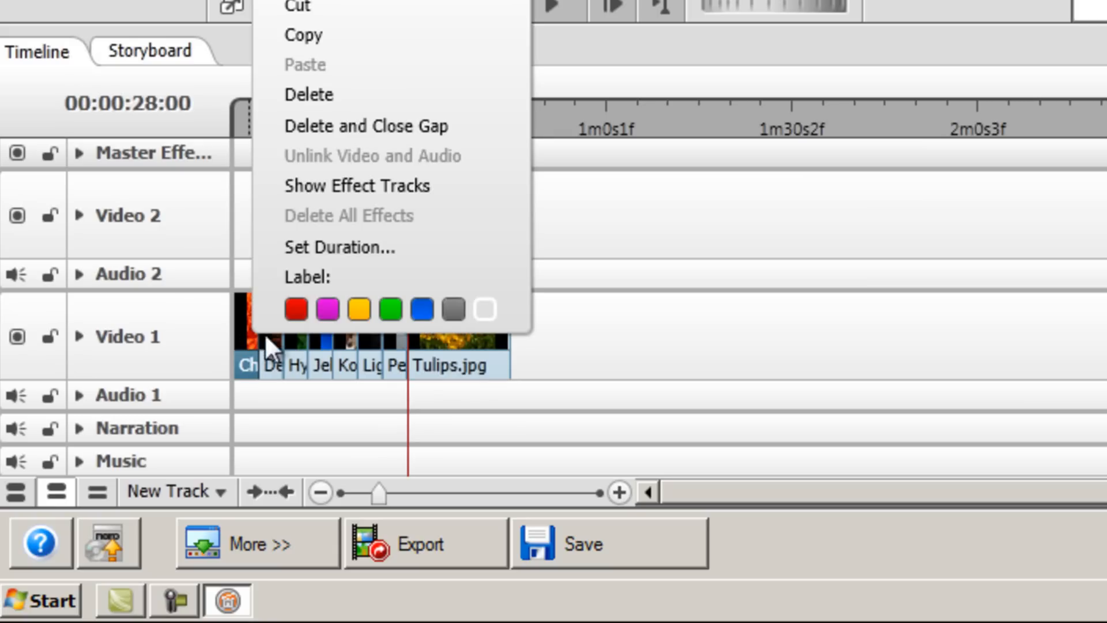
{"action": "left_click", "coordinate": [366, 126]}
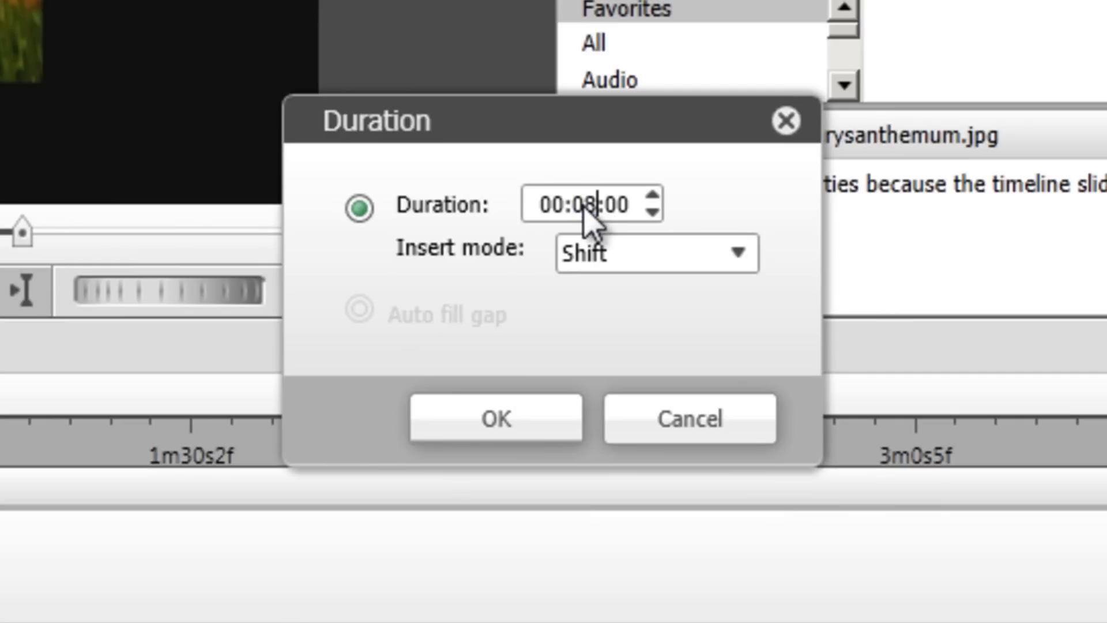
{"action": "left_click", "coordinate": [494, 417]}
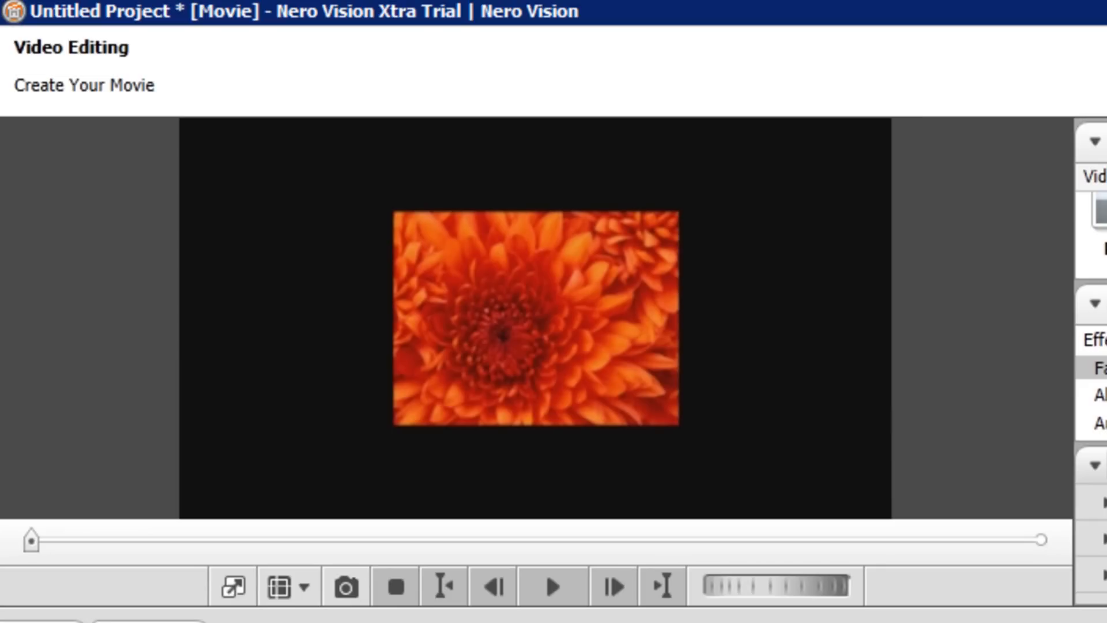
{"action": "mouse_move", "coordinate": [471, 161]}
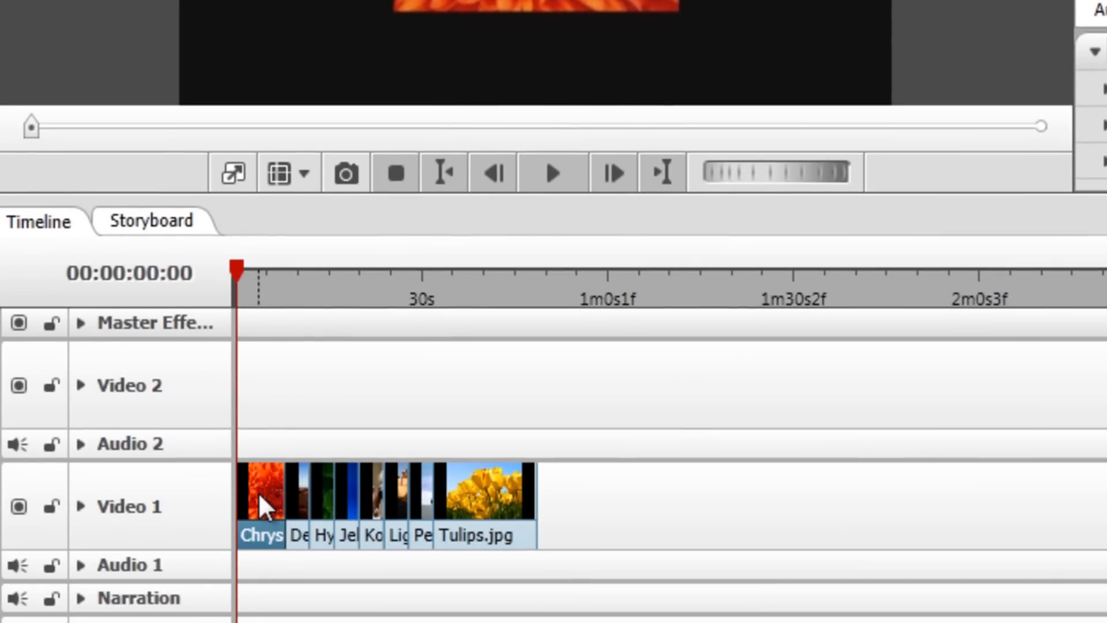
- In the Chrysanthemum clip's Scale properties, apply Fit to Screen so it fills the frame
{"action": "double_click", "coordinate": [260, 495]}
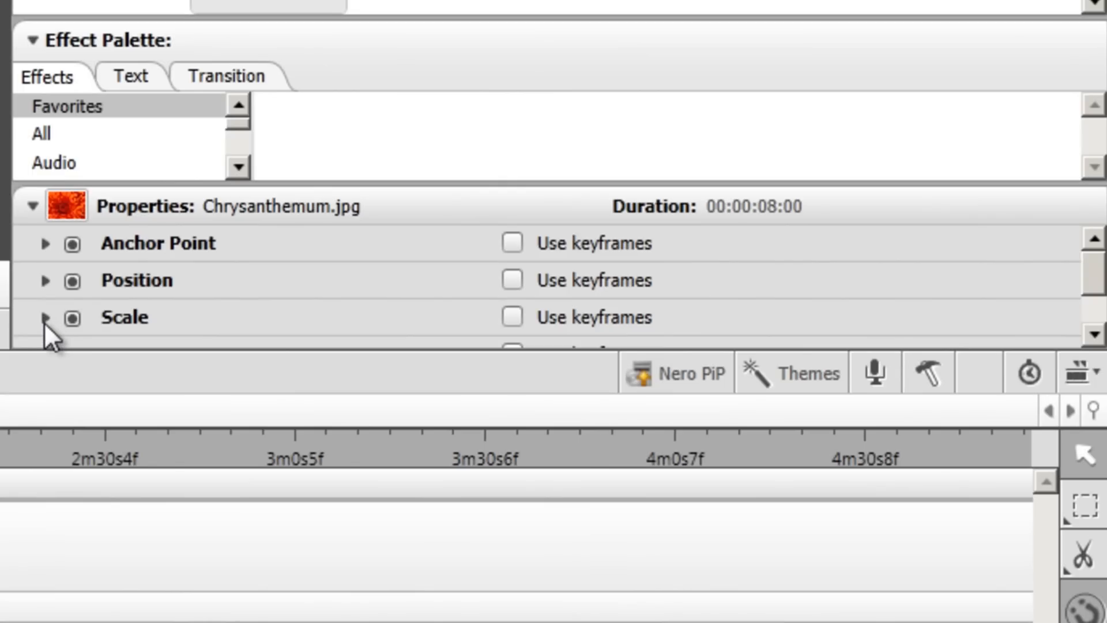
{"action": "left_click", "coordinate": [44, 315]}
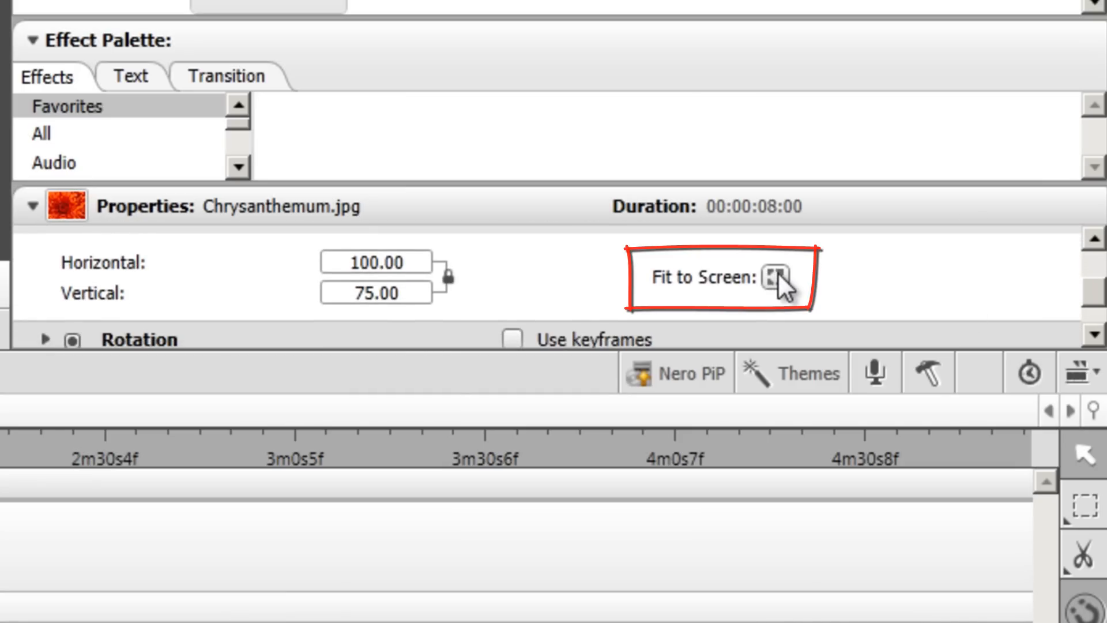
{"action": "left_click", "coordinate": [771, 278]}
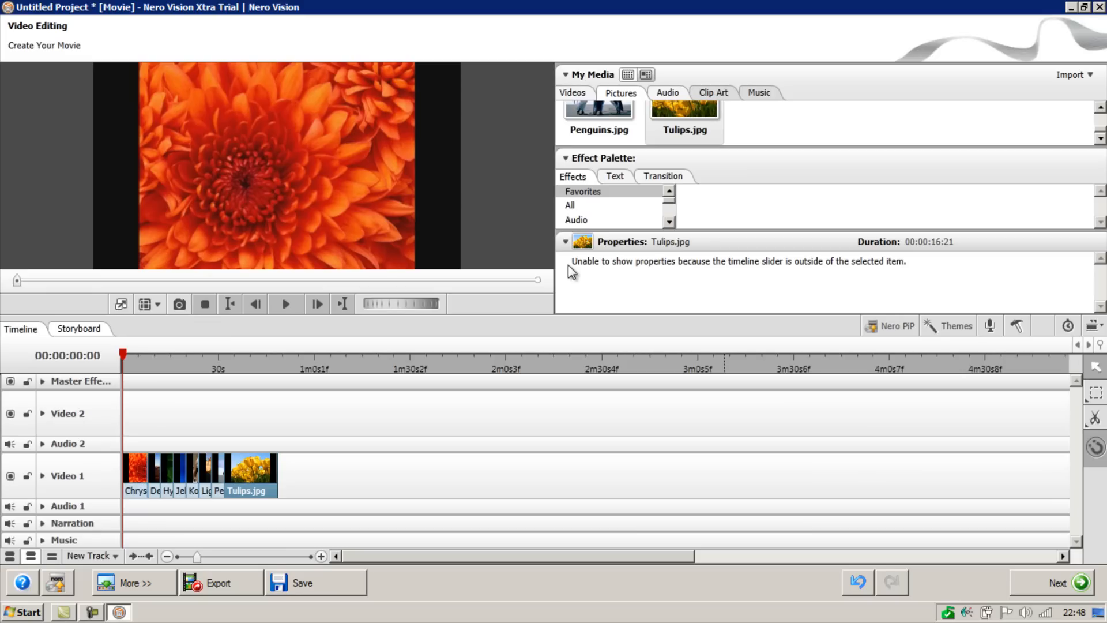
{"action": "mouse_move", "coordinate": [596, 253]}
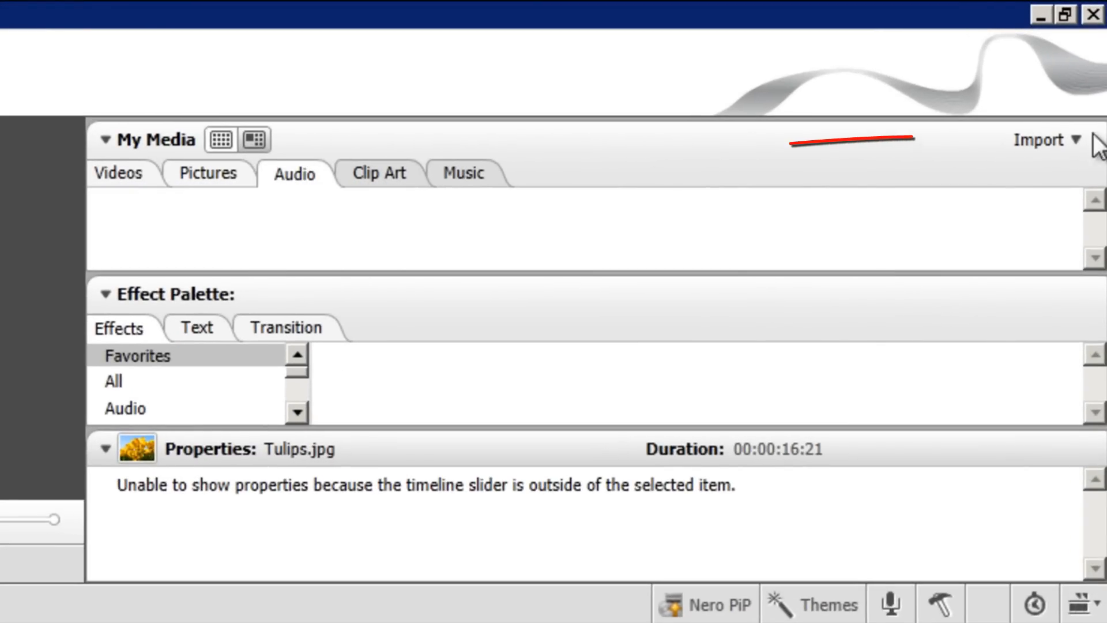
- Import LetterOfIntent_Full.mp3 from Music > Library Music into the project
{"action": "left_click", "coordinate": [1045, 140]}
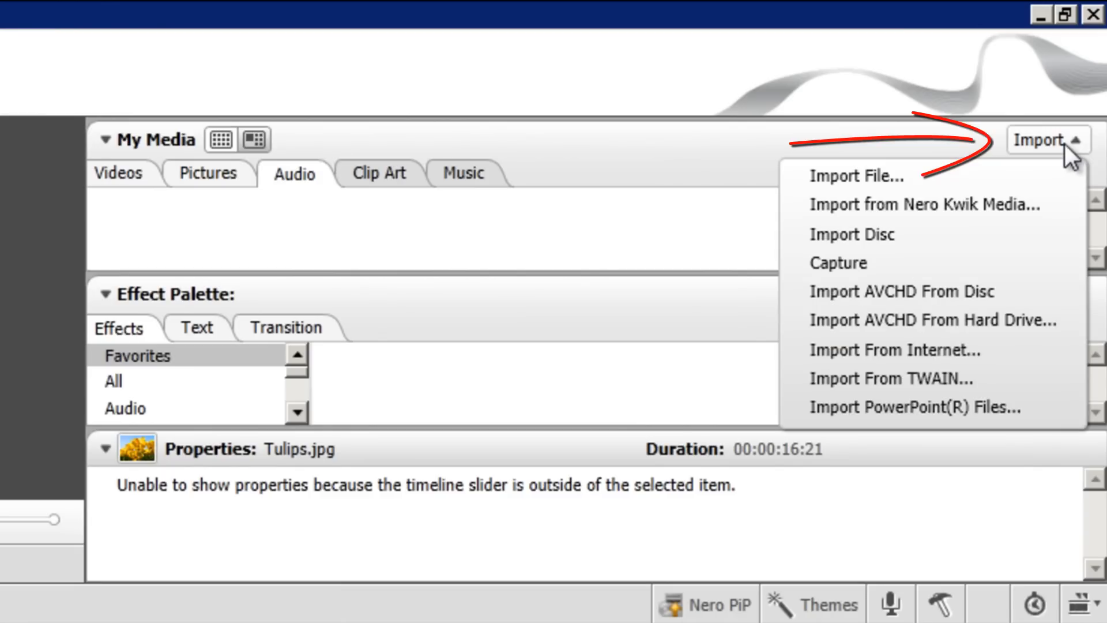
{"action": "left_click", "coordinate": [1045, 139]}
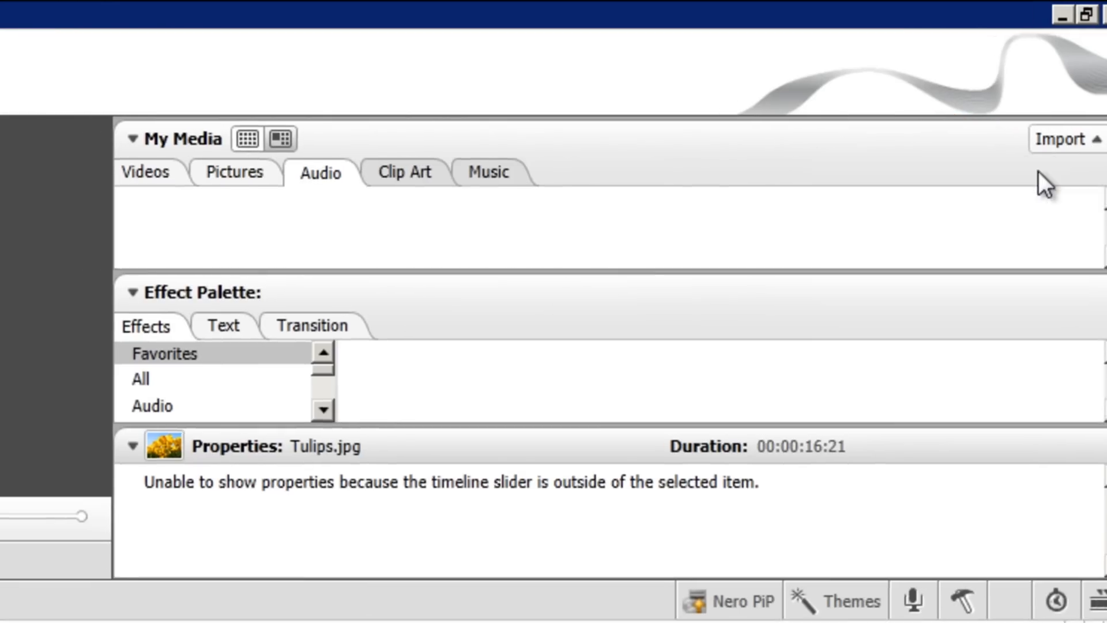
{"action": "left_click", "coordinate": [1062, 140]}
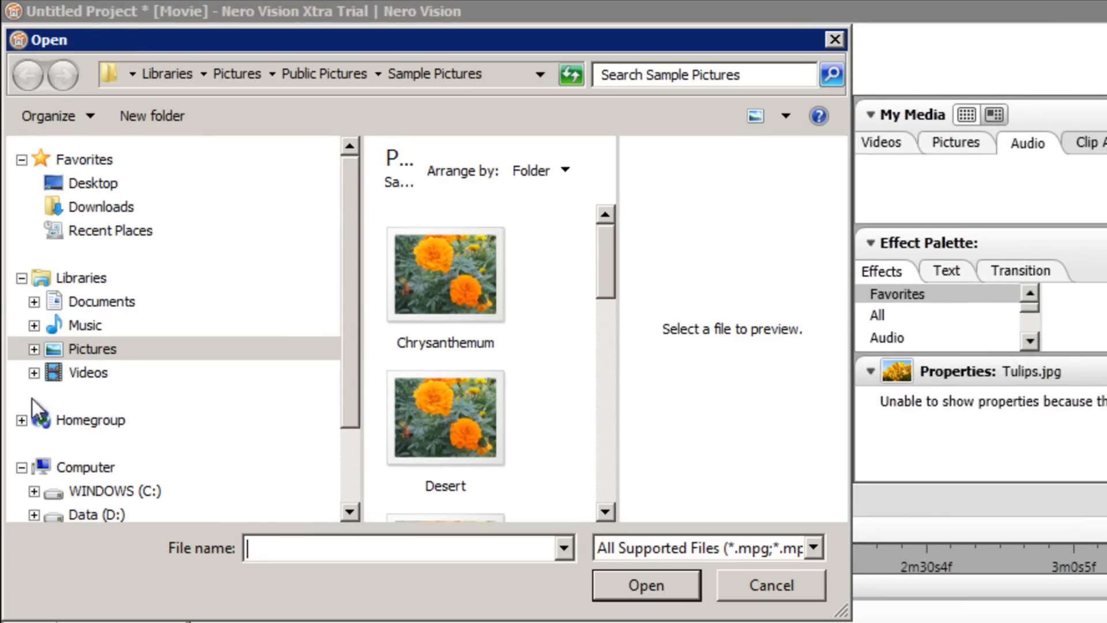
{"action": "left_click", "coordinate": [85, 326]}
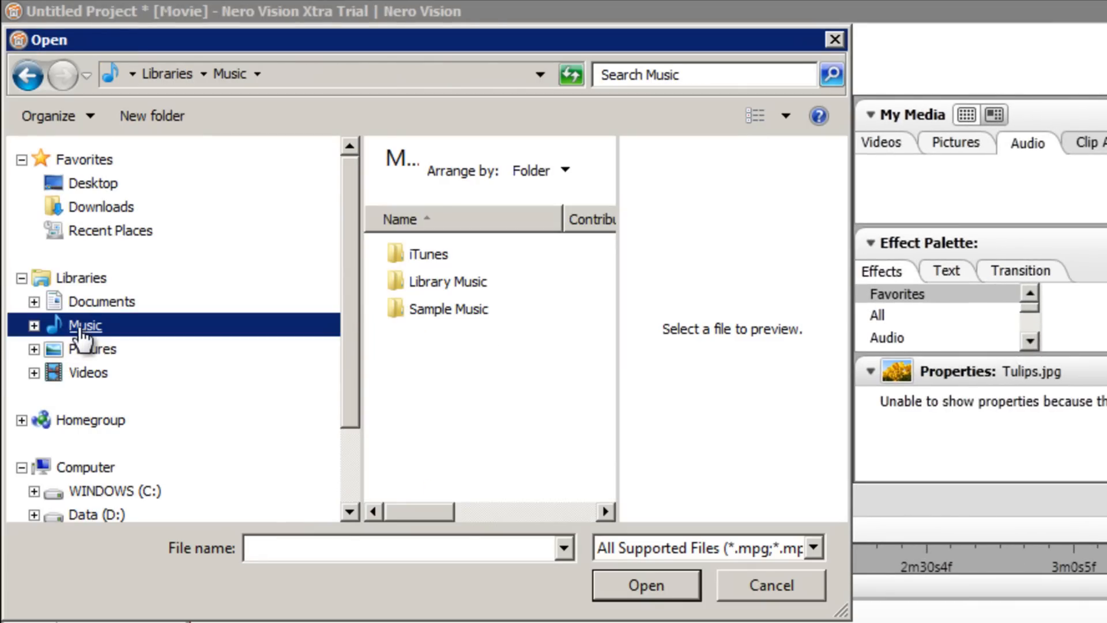
{"action": "double_click", "coordinate": [447, 281]}
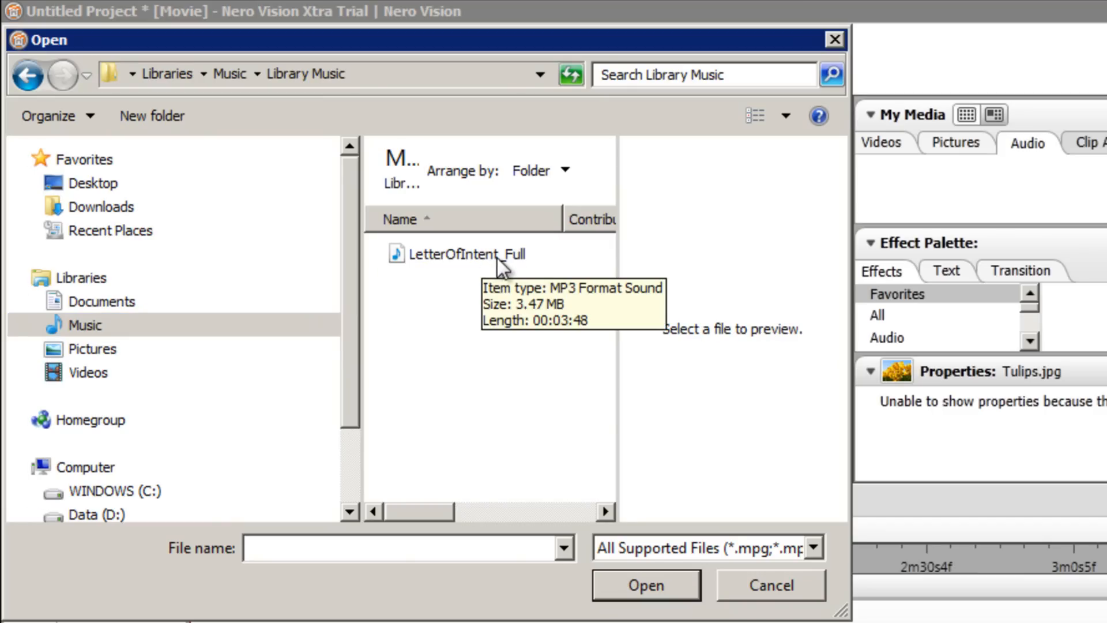
{"action": "left_click", "coordinate": [465, 254]}
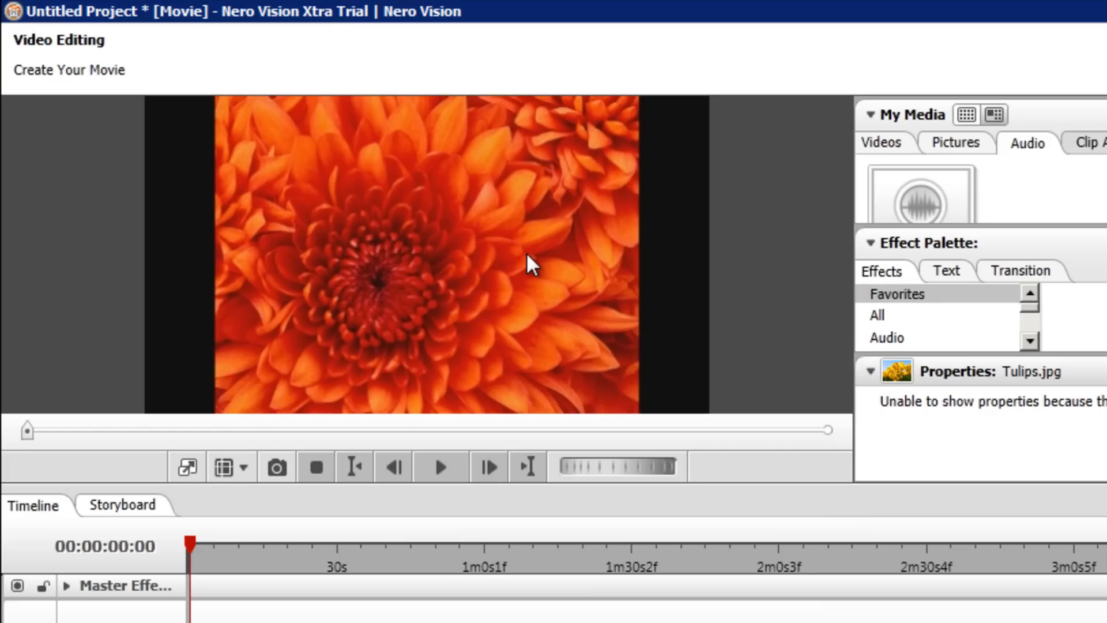
{"action": "mouse_move", "coordinate": [916, 196]}
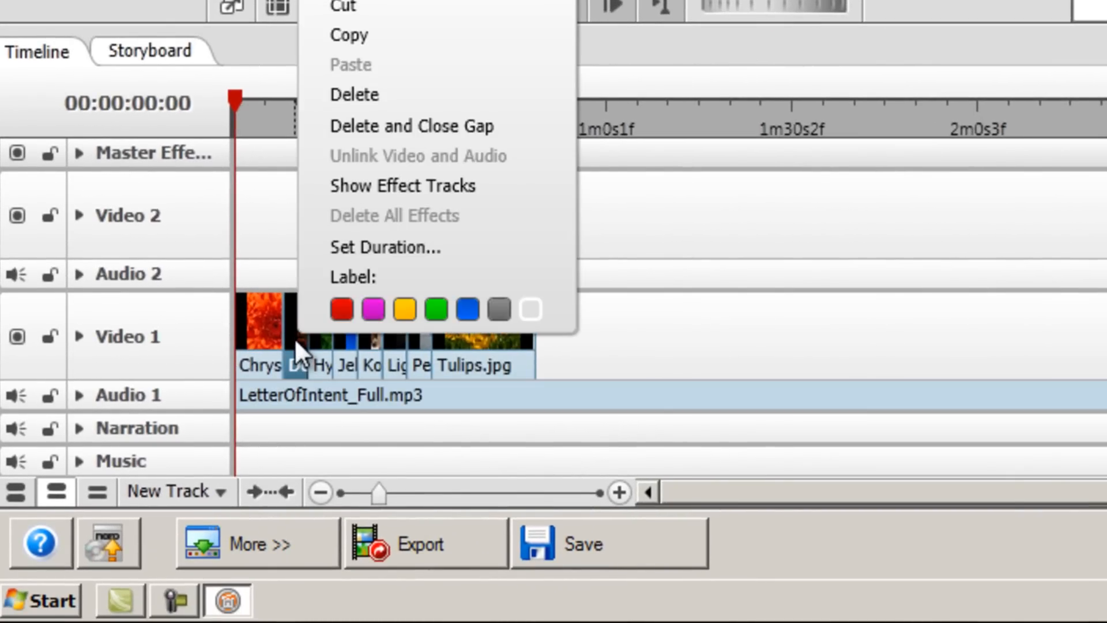
- Give the selected picture clips a fixed 00:08:00 duration and confirm
{"action": "left_click", "coordinate": [382, 247]}
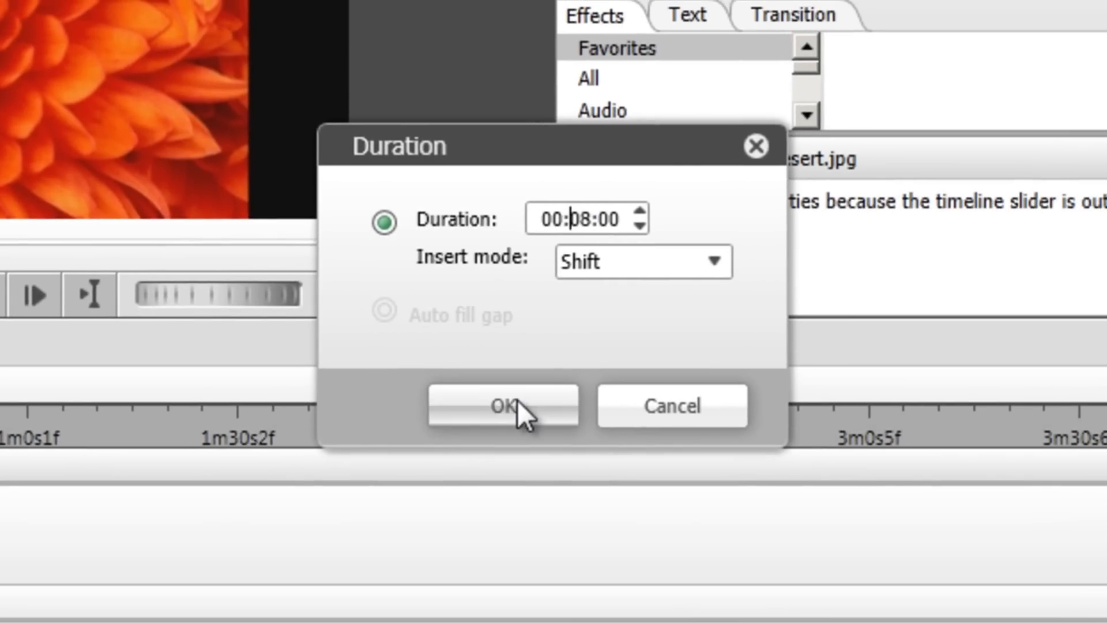
{"action": "left_click", "coordinate": [503, 405]}
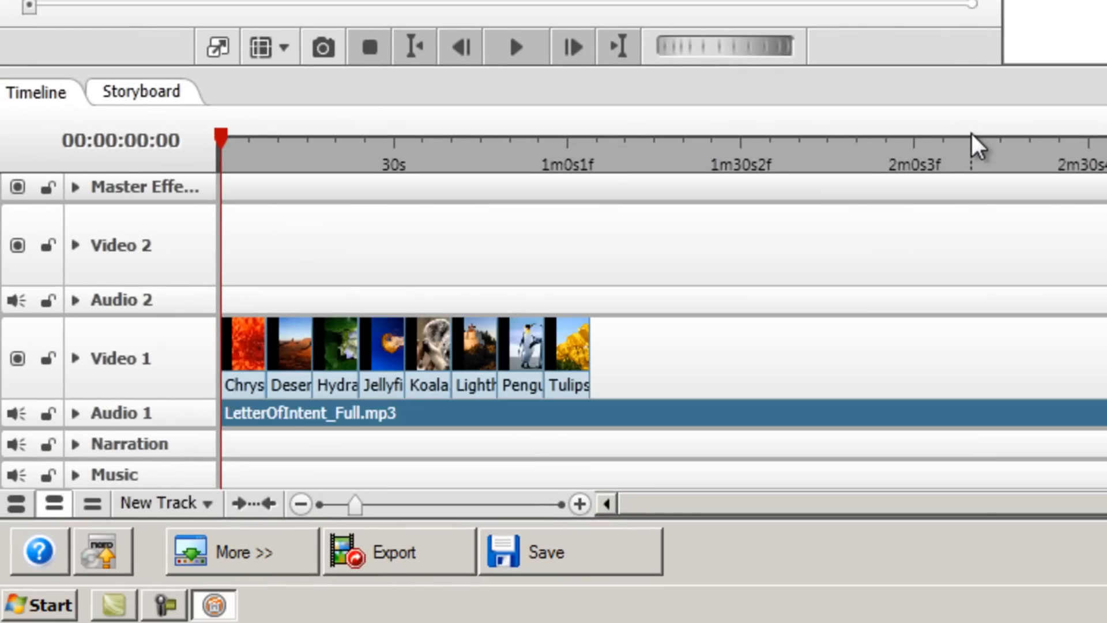
{"action": "mouse_move", "coordinate": [869, 156]}
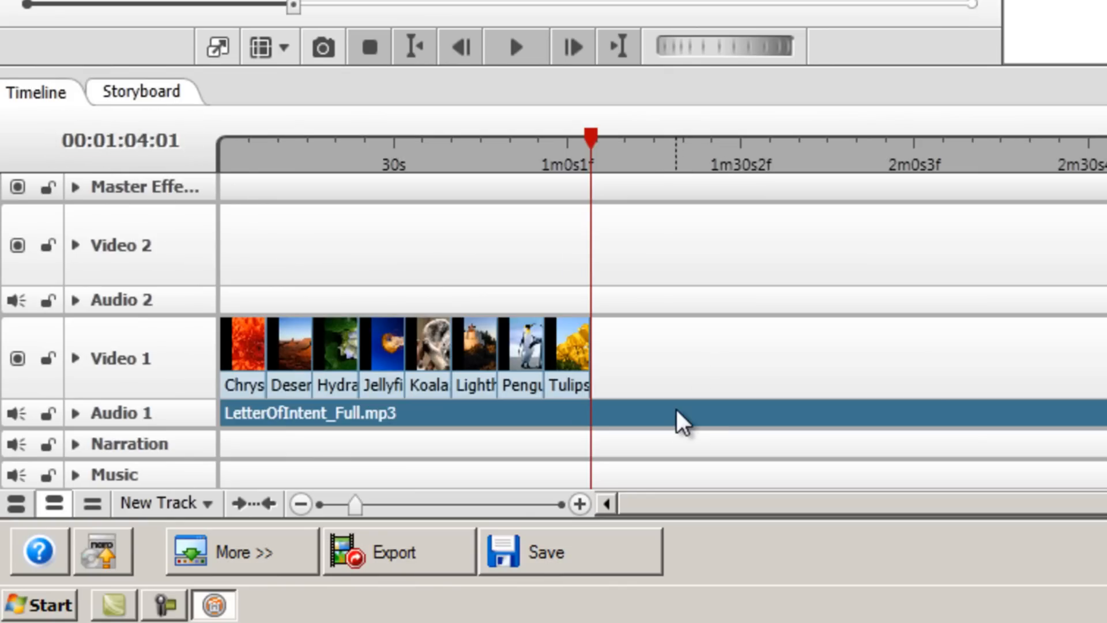
- Trim the music clip's Mark Out to 00:01:04:01 so it ends with the last picture
{"action": "right_click", "coordinate": [681, 414]}
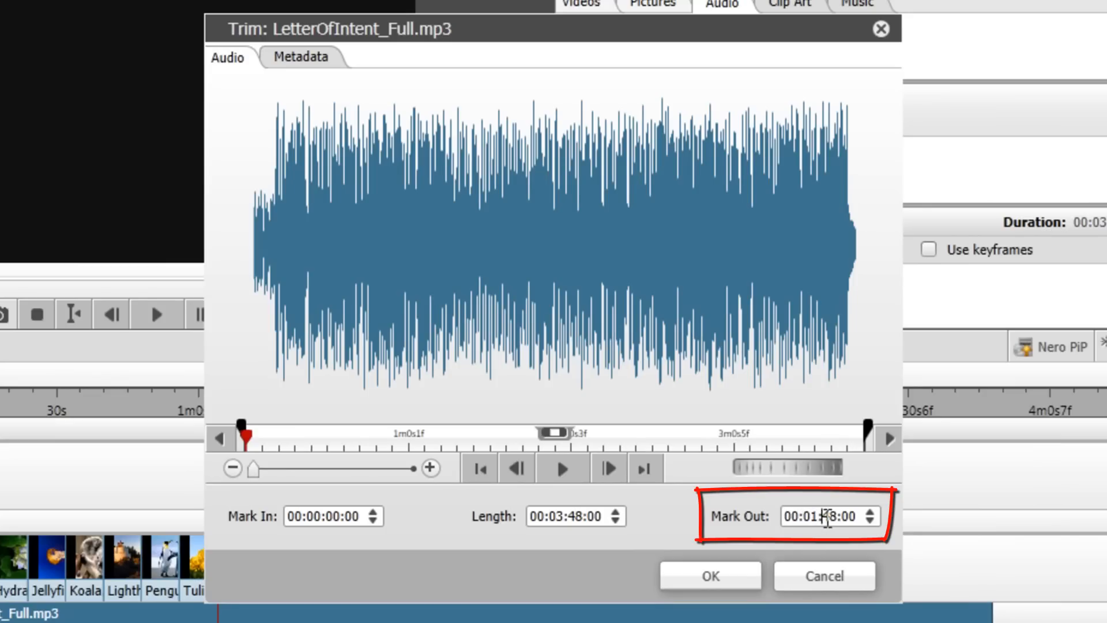
{"action": "type", "text": "00:01:03:00"}
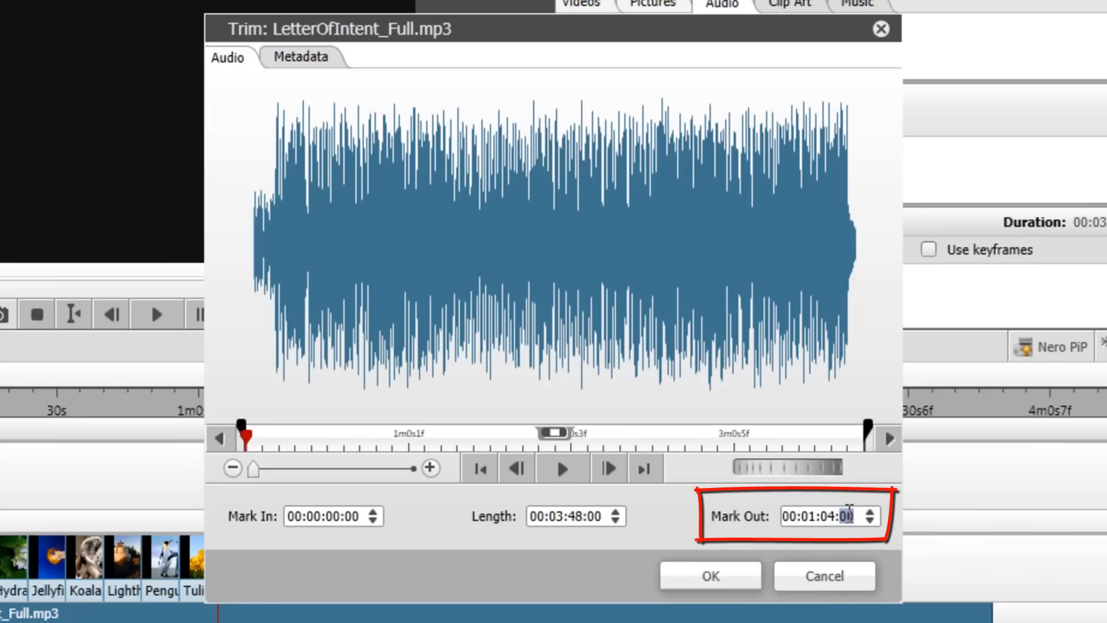
{"action": "left_click", "coordinate": [871, 511]}
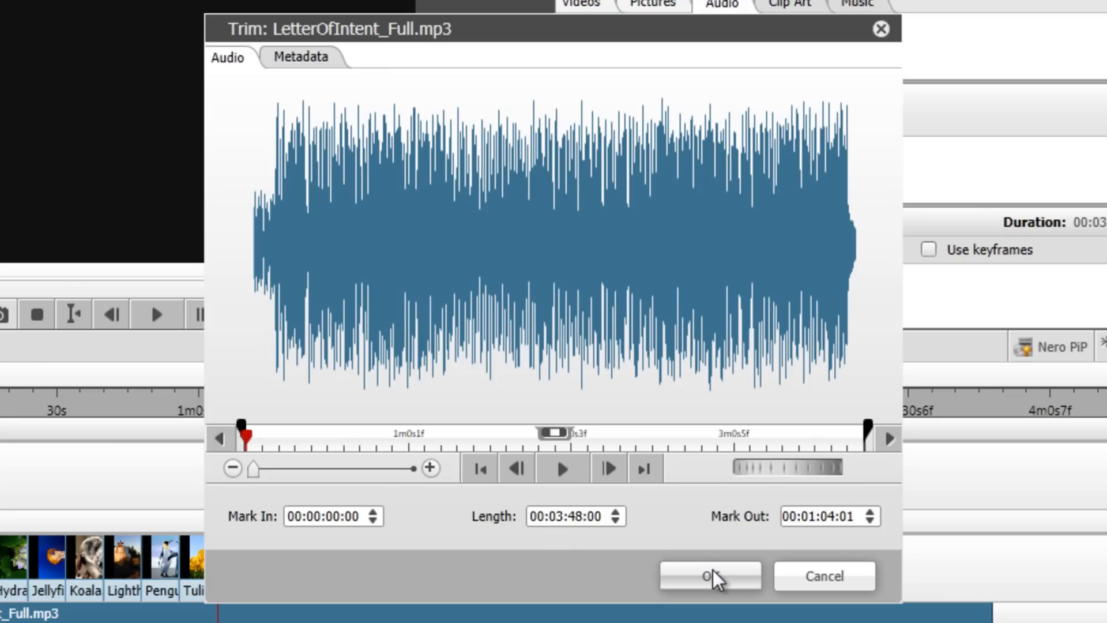
{"action": "left_click", "coordinate": [708, 575]}
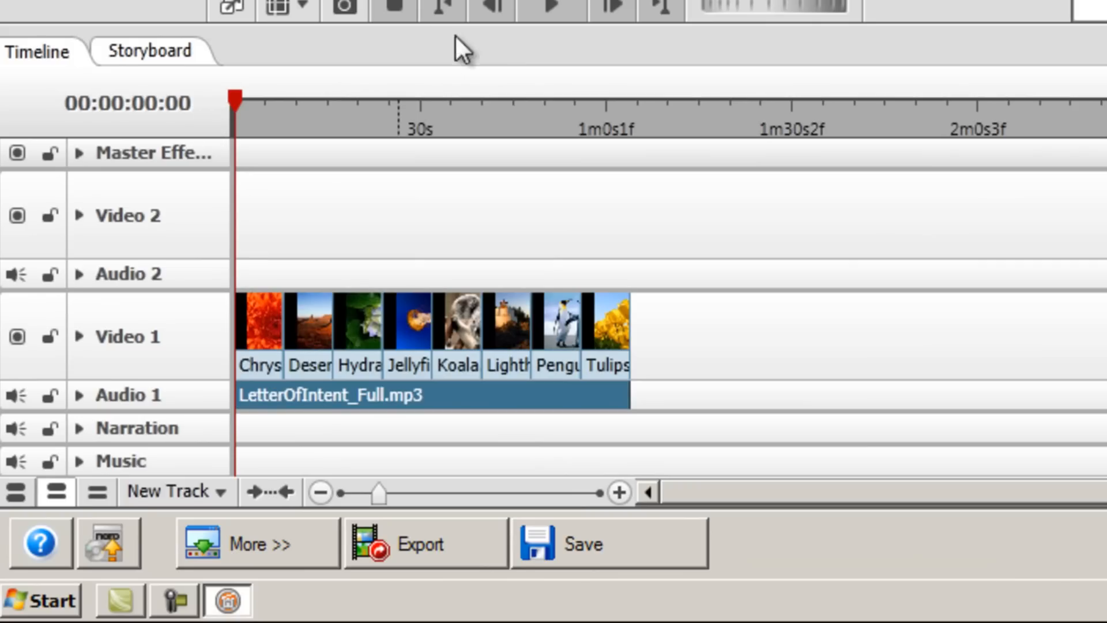
{"action": "mouse_move", "coordinate": [550, 14]}
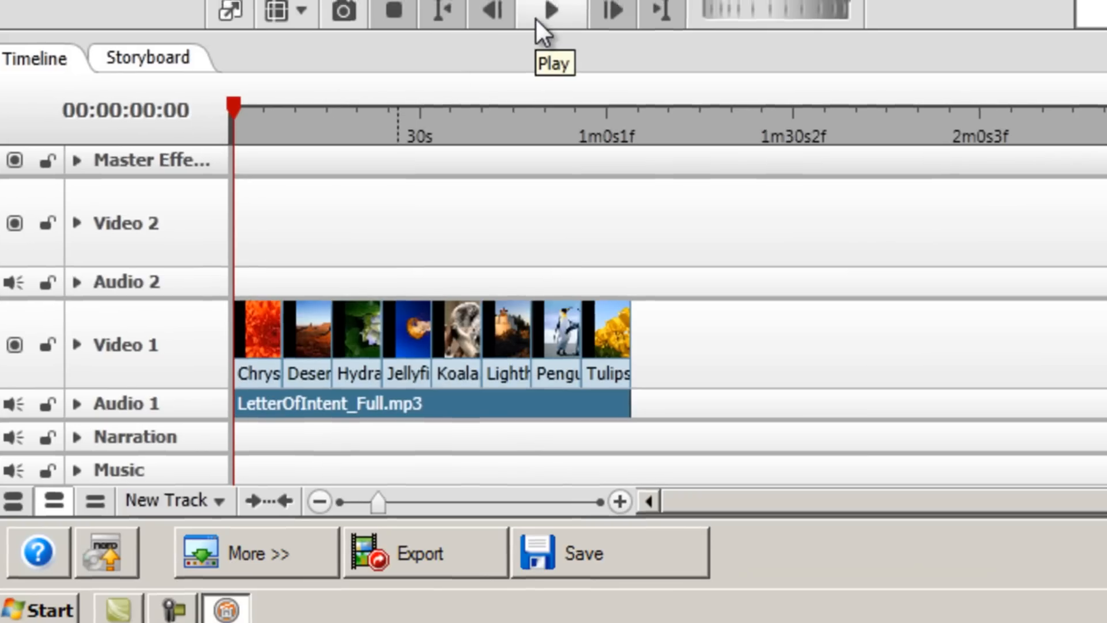
- Play the slideshow preview from the start, then stop it around the Desert picture
{"action": "left_click", "coordinate": [539, 10]}
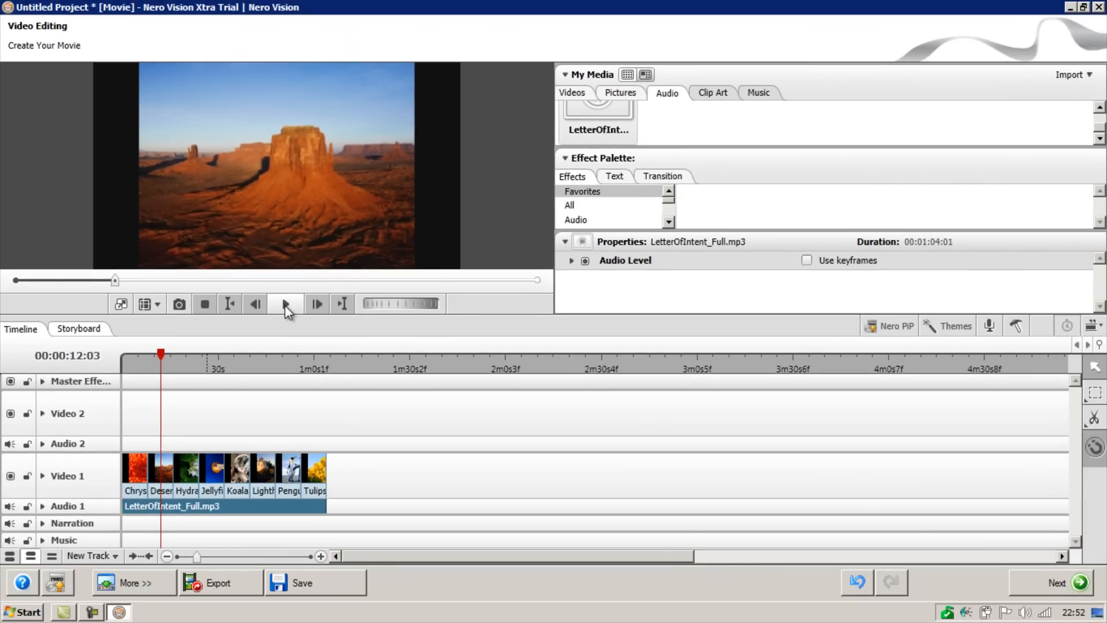
{"action": "left_click", "coordinate": [229, 304]}
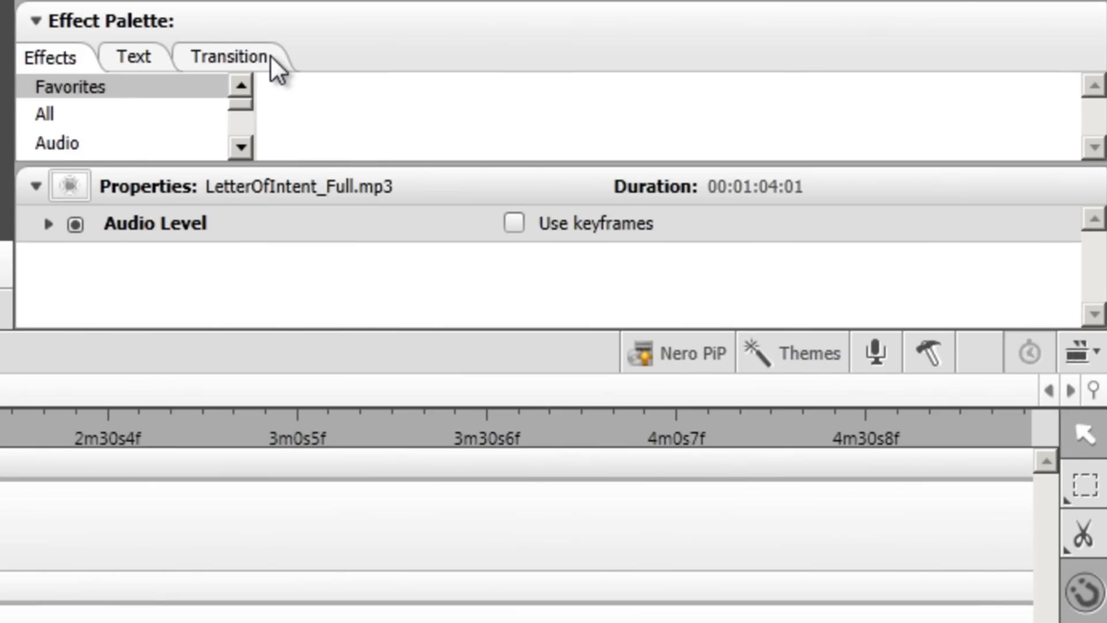
- Show All transitions in the Effect Palette and browse for ones like Split
{"action": "left_click", "coordinate": [228, 57]}
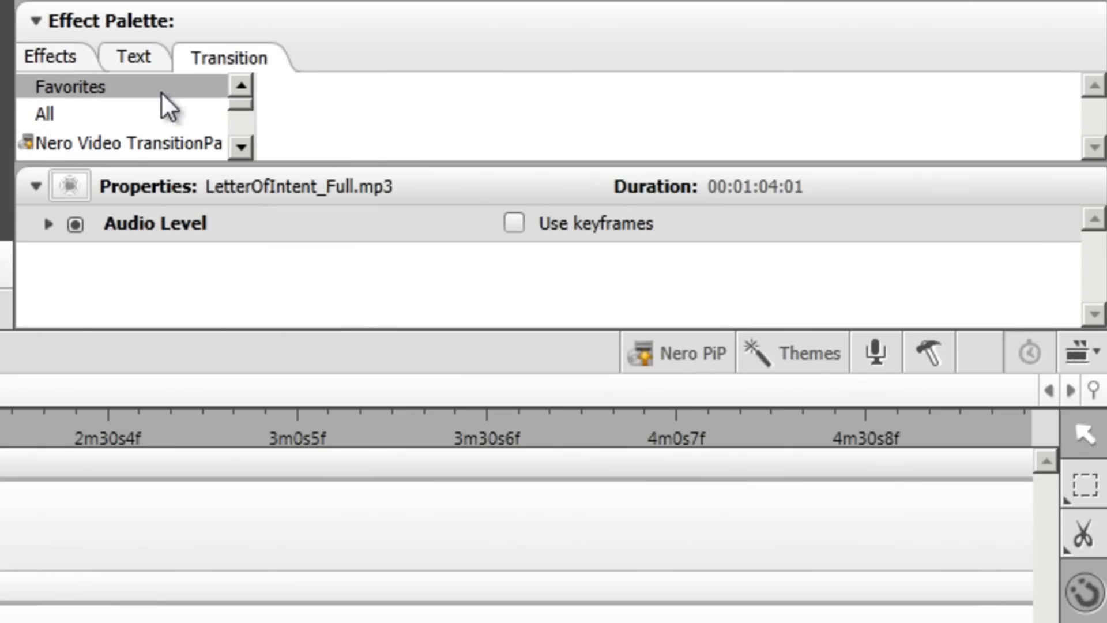
{"action": "left_click", "coordinate": [44, 114]}
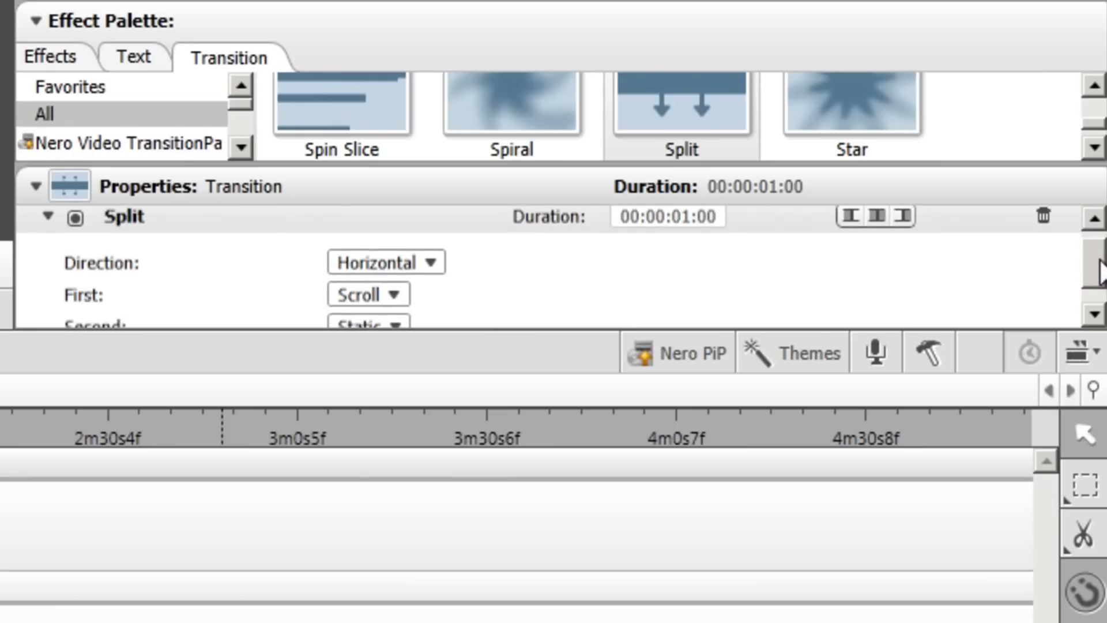
{"action": "scroll", "scroll_direction": "down", "scroll_amount": 3}
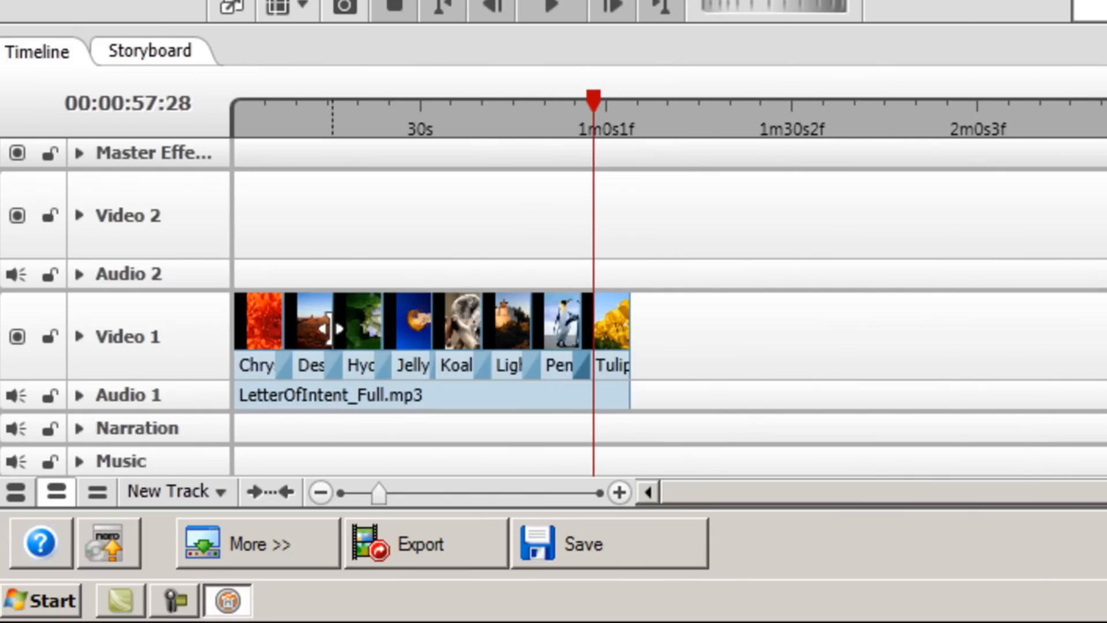
{"action": "mouse_move", "coordinate": [589, 381]}
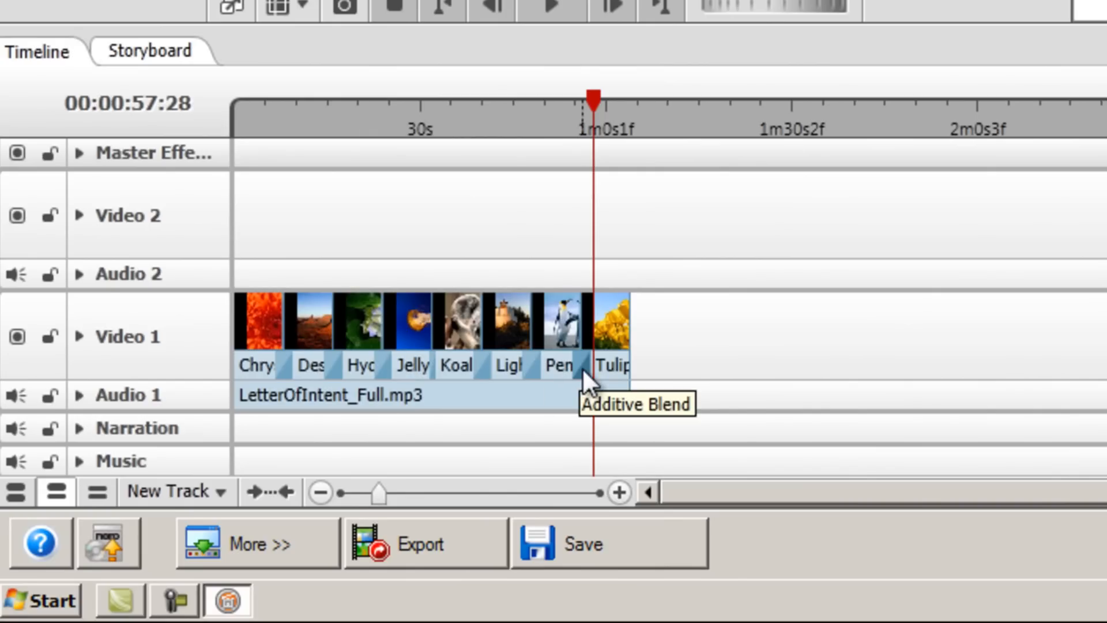
{"action": "right_click", "coordinate": [591, 366]}
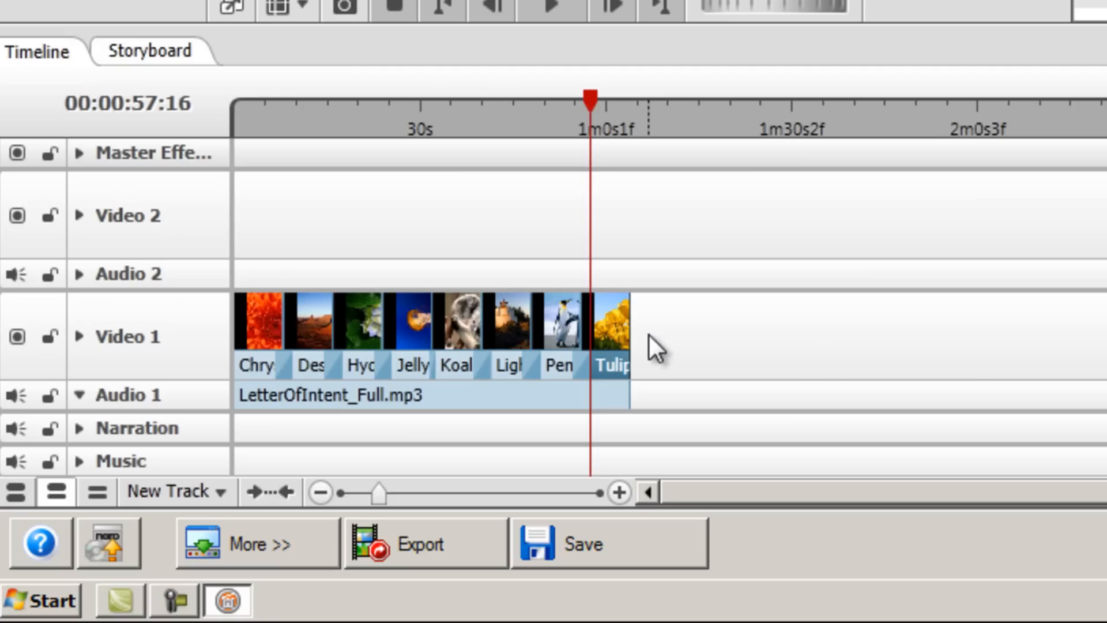
{"action": "mouse_move", "coordinate": [495, 413]}
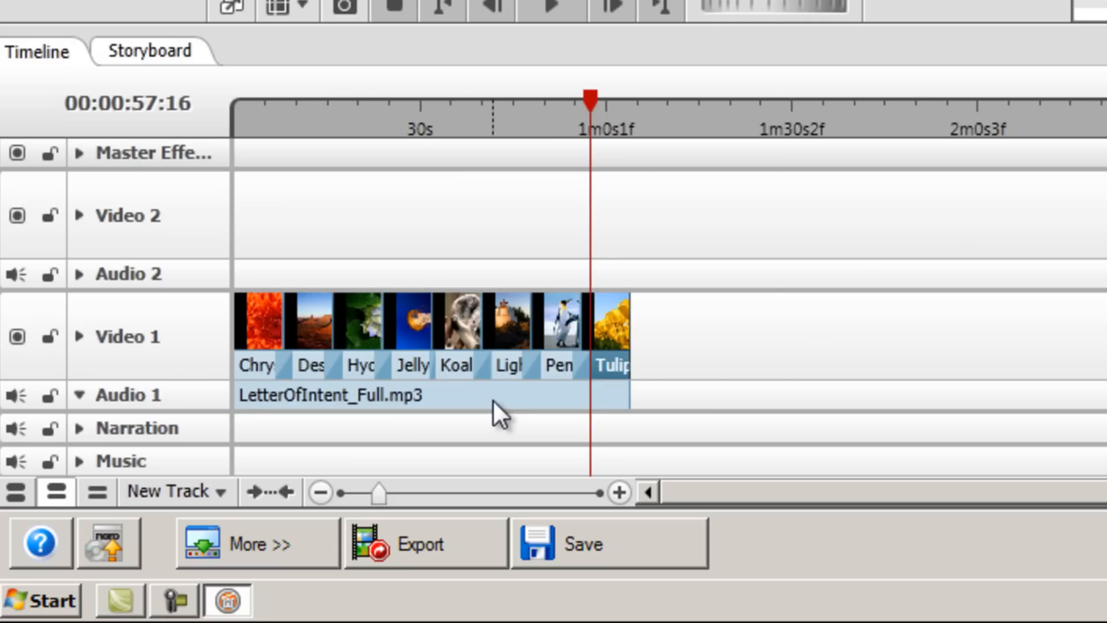
- Apply Fade Out to the LetterOfIntent_Full.mp3 clip and move the fade point just before the one-minute mark
{"action": "right_click", "coordinate": [487, 409]}
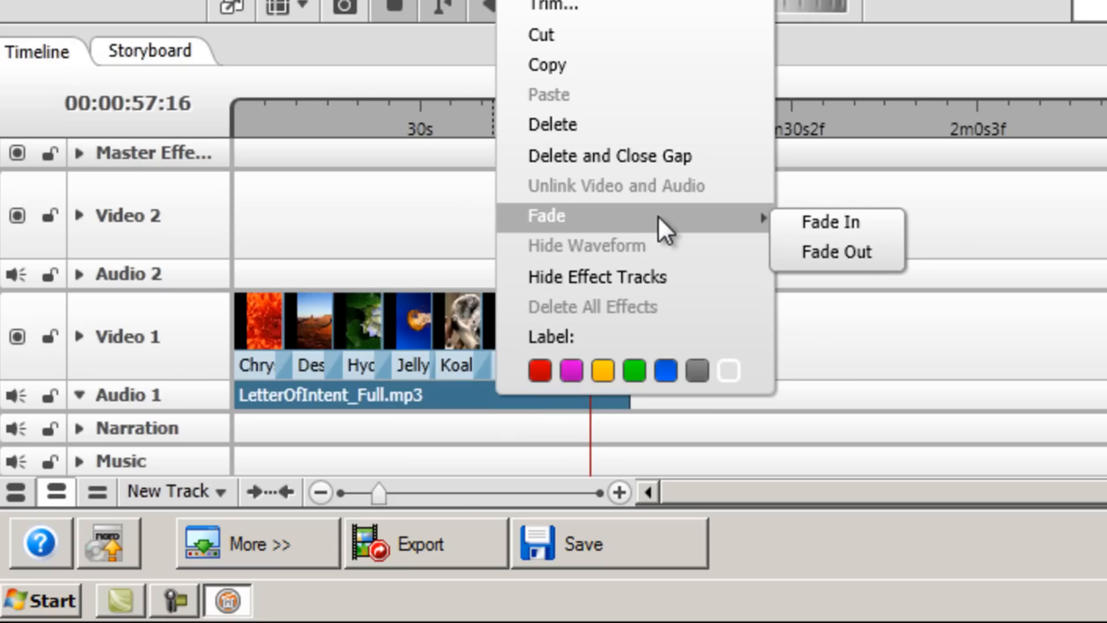
{"action": "mouse_move", "coordinate": [837, 253]}
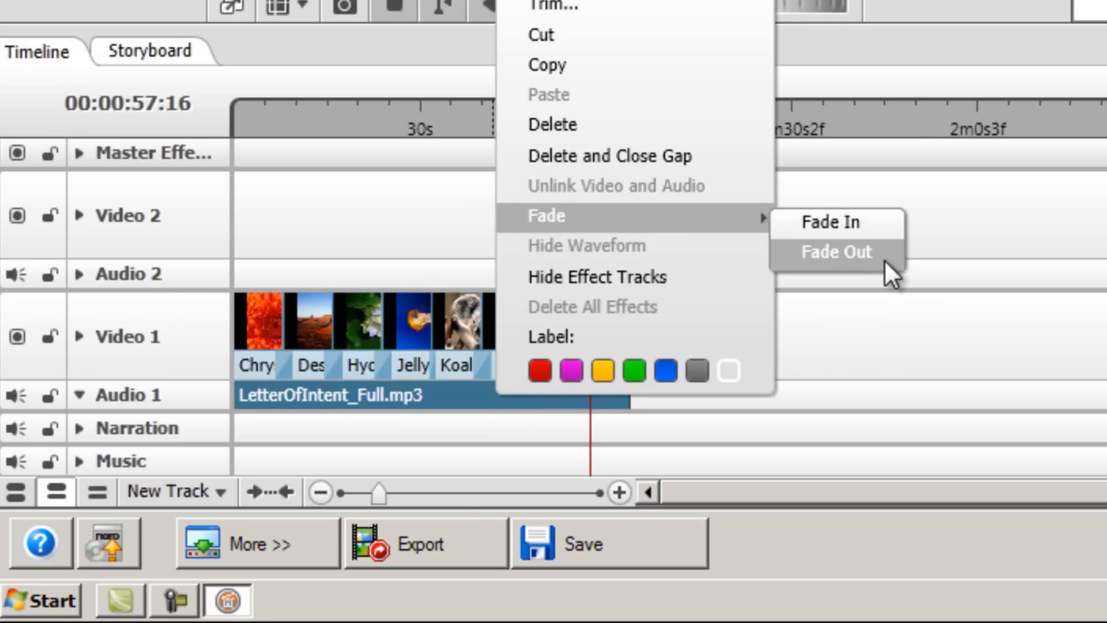
{"action": "left_click", "coordinate": [836, 251]}
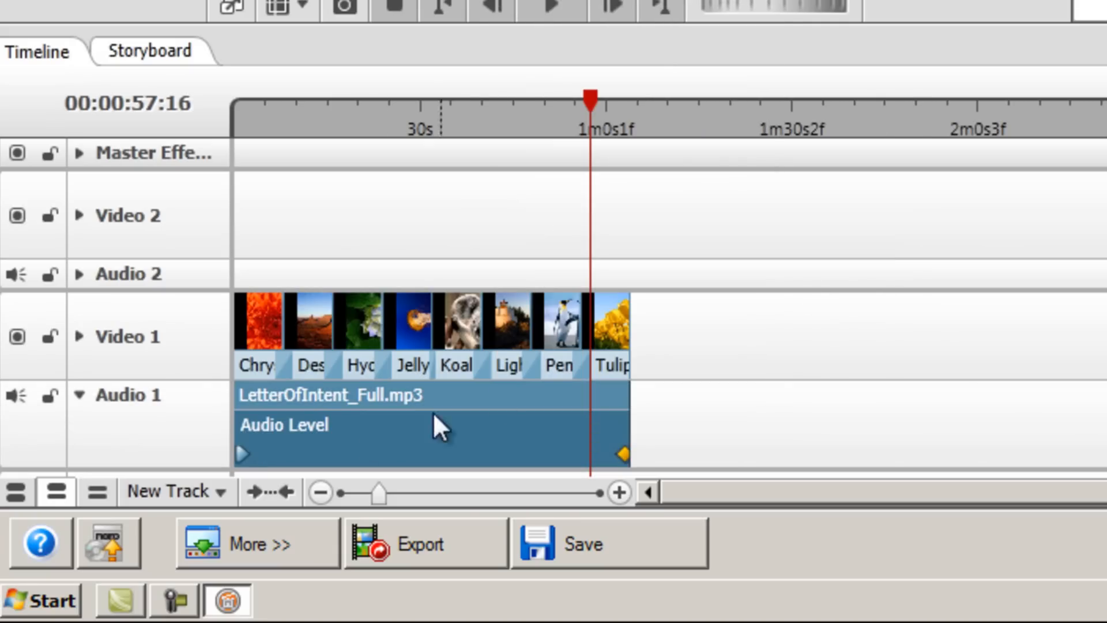
{"action": "mouse_move", "coordinate": [582, 445]}
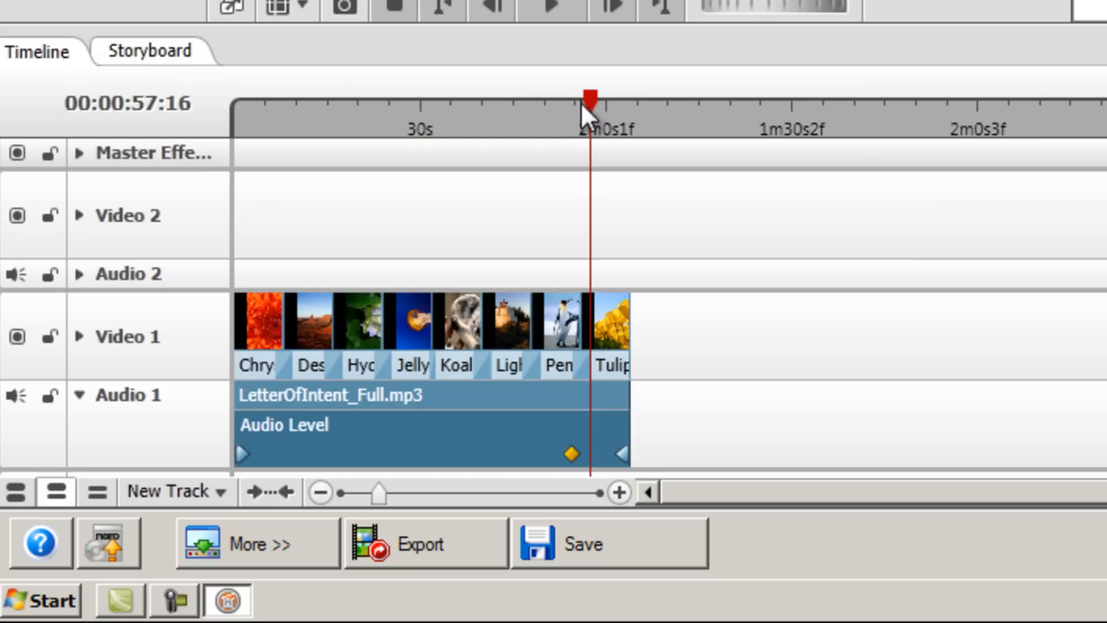
{"action": "left_click_drag", "start_coordinate": [591, 99], "coordinate": [539, 99]}
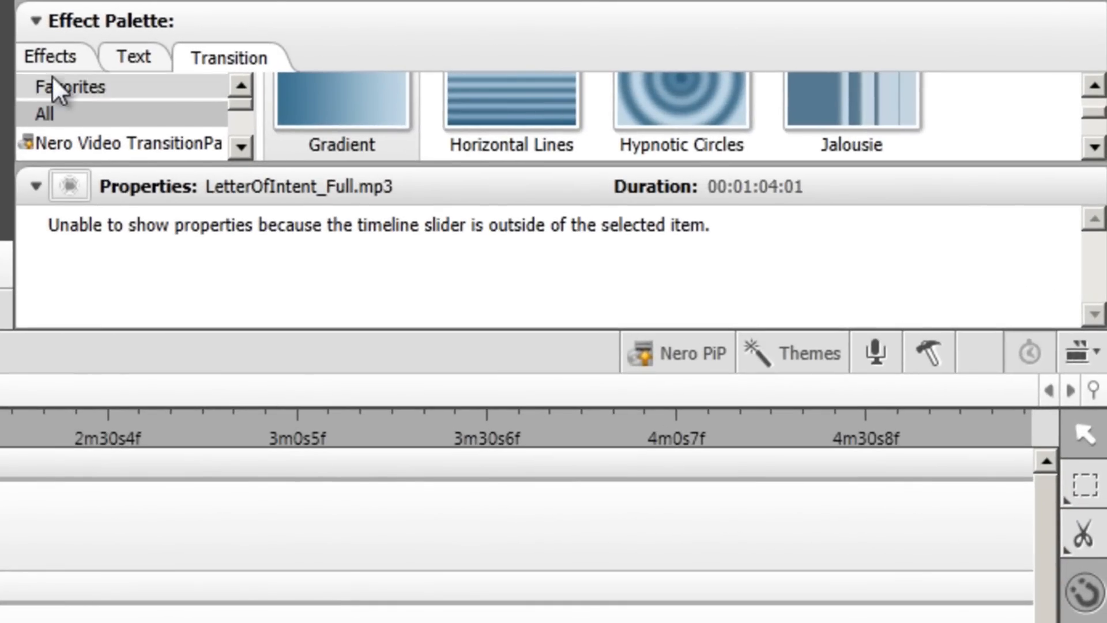
- Drag Sharpen from Sharpen and Blur onto the Chrysanthemum picture and enter 8 for its Amount
{"action": "left_click", "coordinate": [51, 58]}
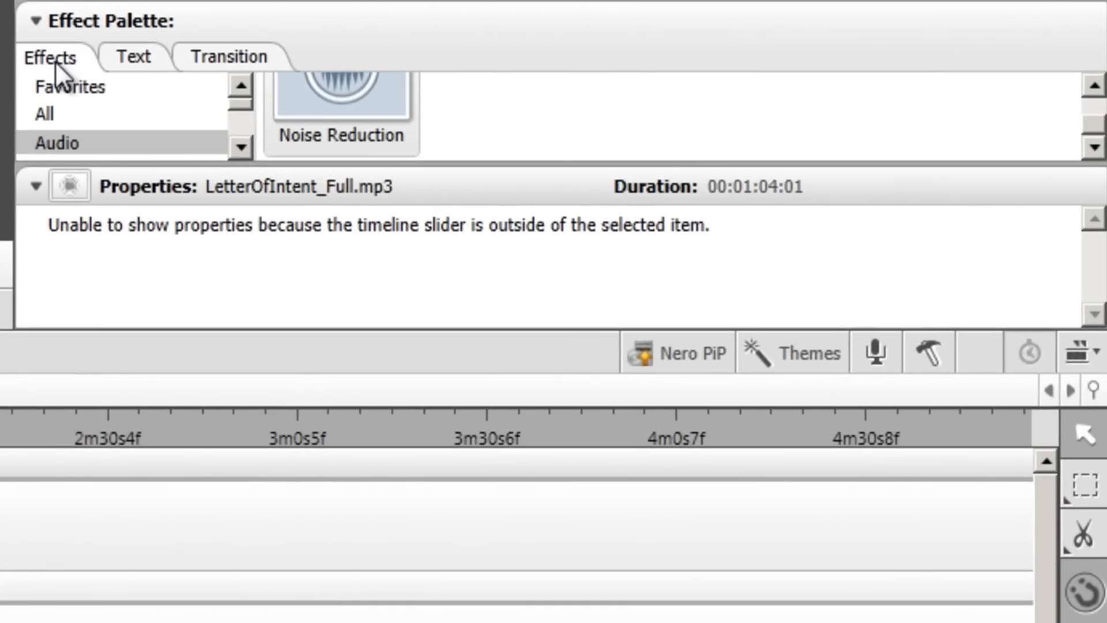
{"action": "mouse_move", "coordinate": [161, 39]}
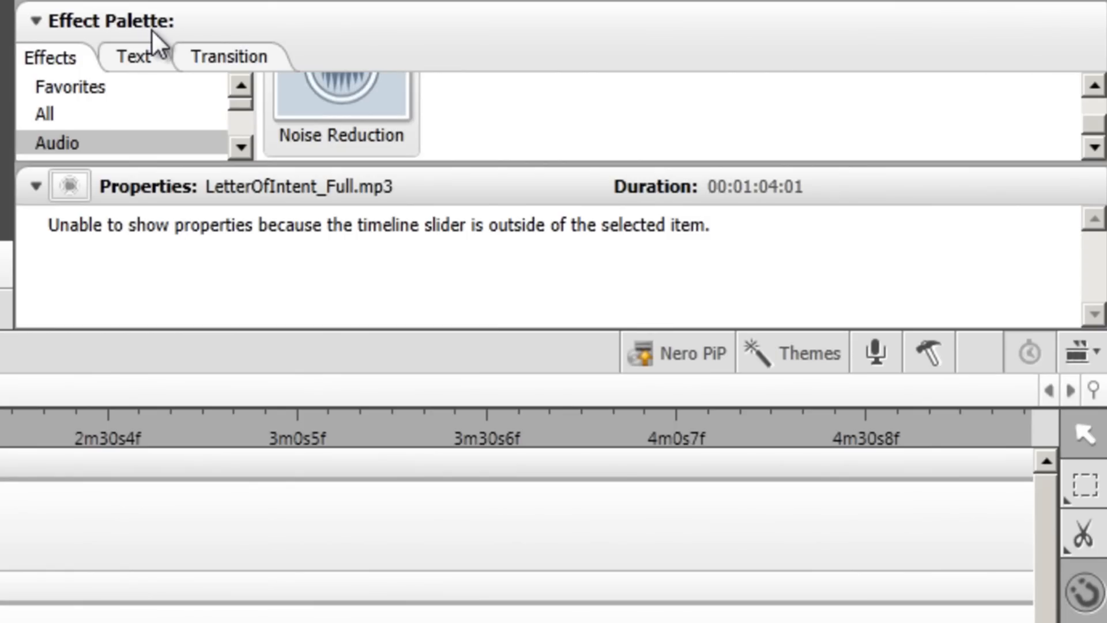
{"action": "left_click", "coordinate": [242, 147]}
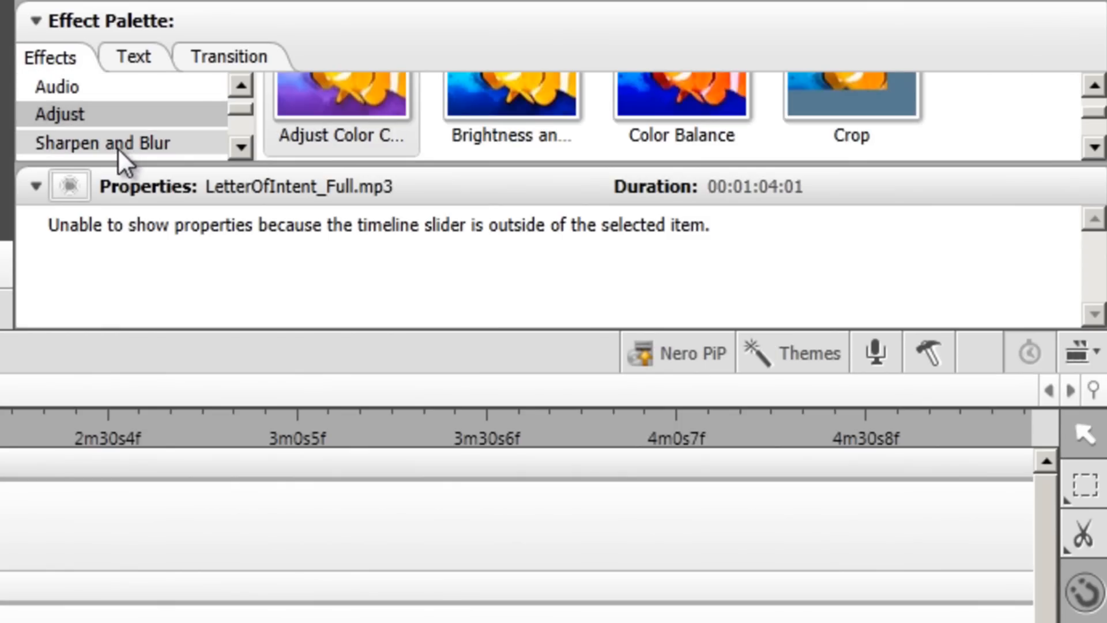
{"action": "left_click", "coordinate": [103, 143]}
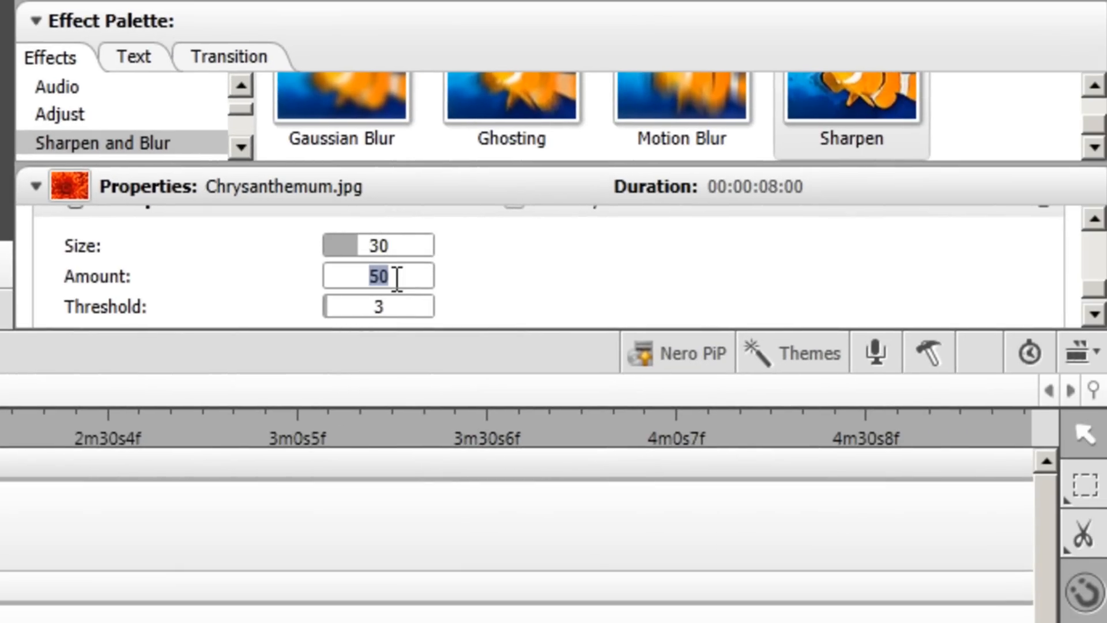
{"action": "type", "text": "8"}
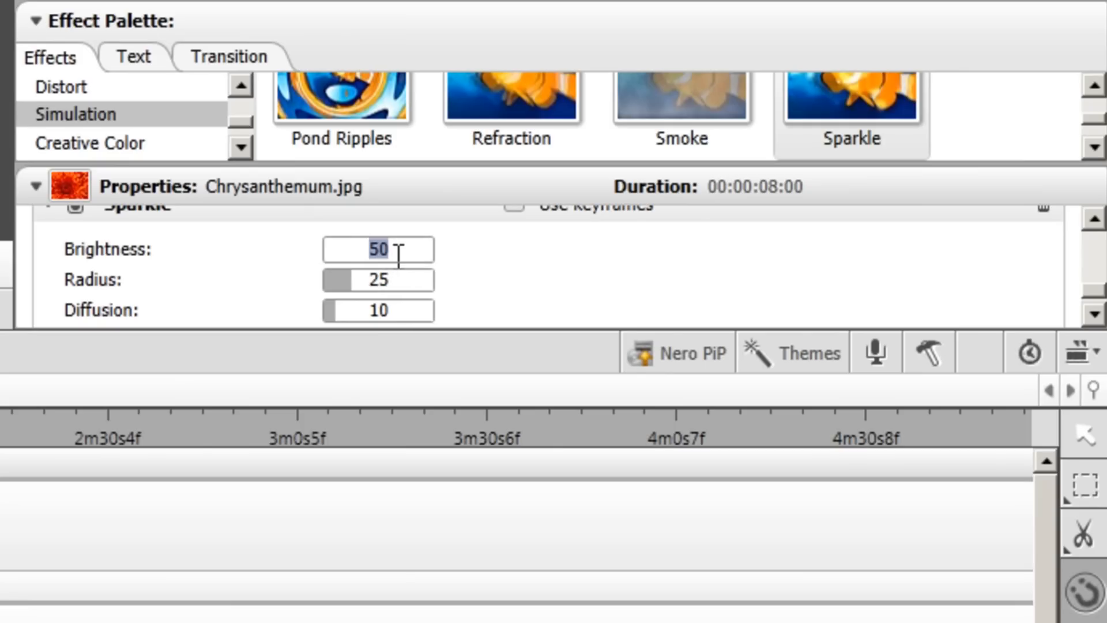
- Set the Sparkle effect's Brightness on the Chrysanthemum picture to 75 and apply it
{"action": "type", "text": "75"}
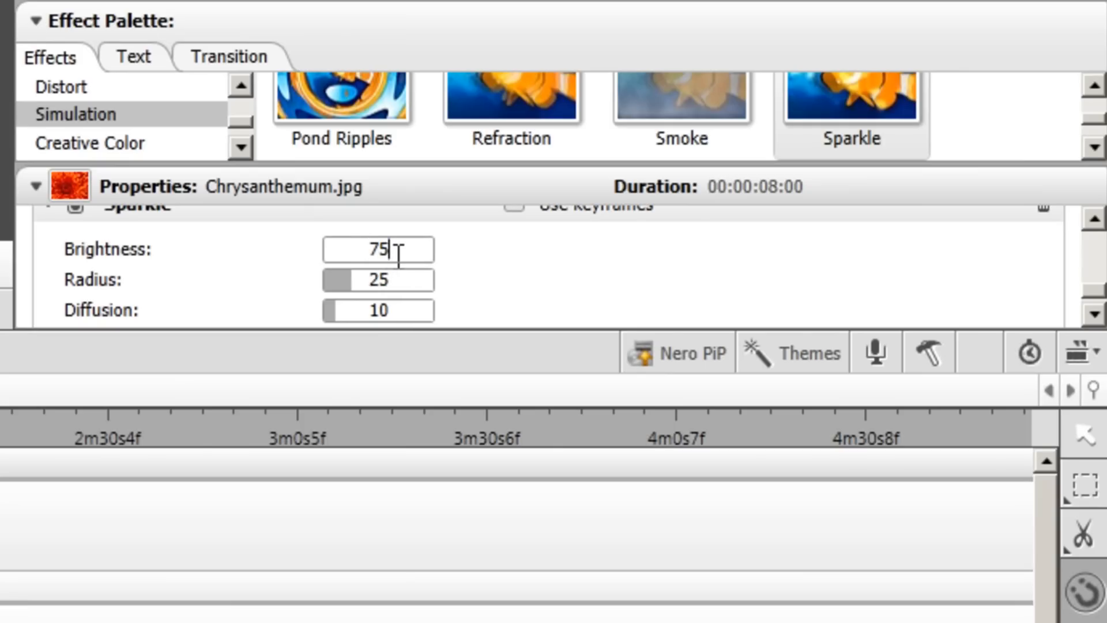
{"action": "left_click", "coordinate": [378, 279]}
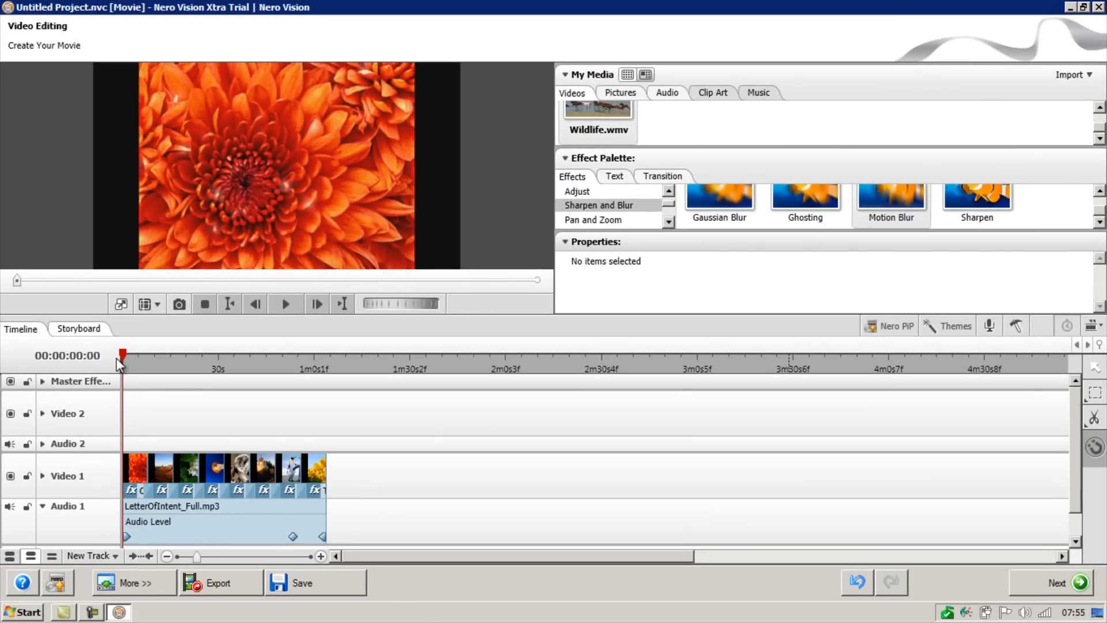
{"action": "mouse_move", "coordinate": [120, 396]}
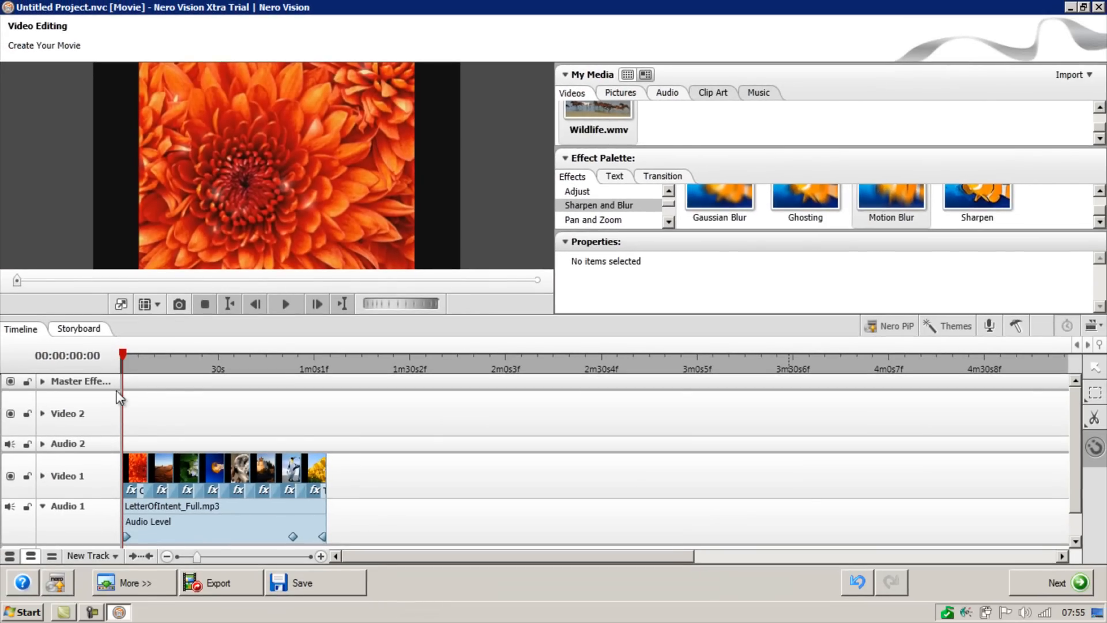
{"action": "mouse_move", "coordinate": [232, 589]}
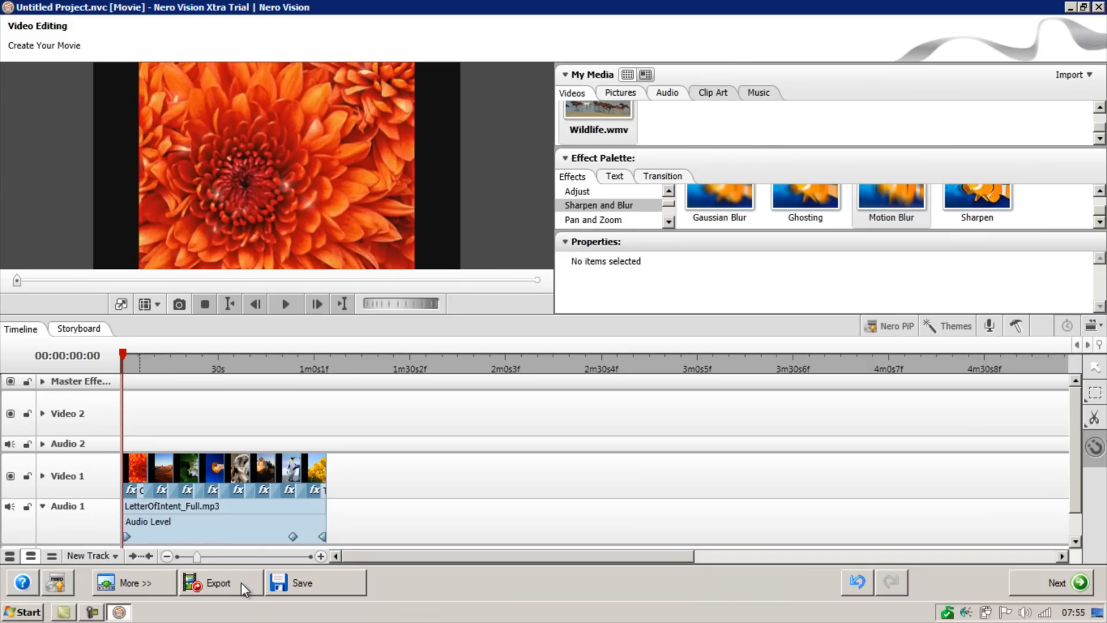
- Start the export of the finished slideshow to reach the destination choices
{"action": "left_click", "coordinate": [217, 584]}
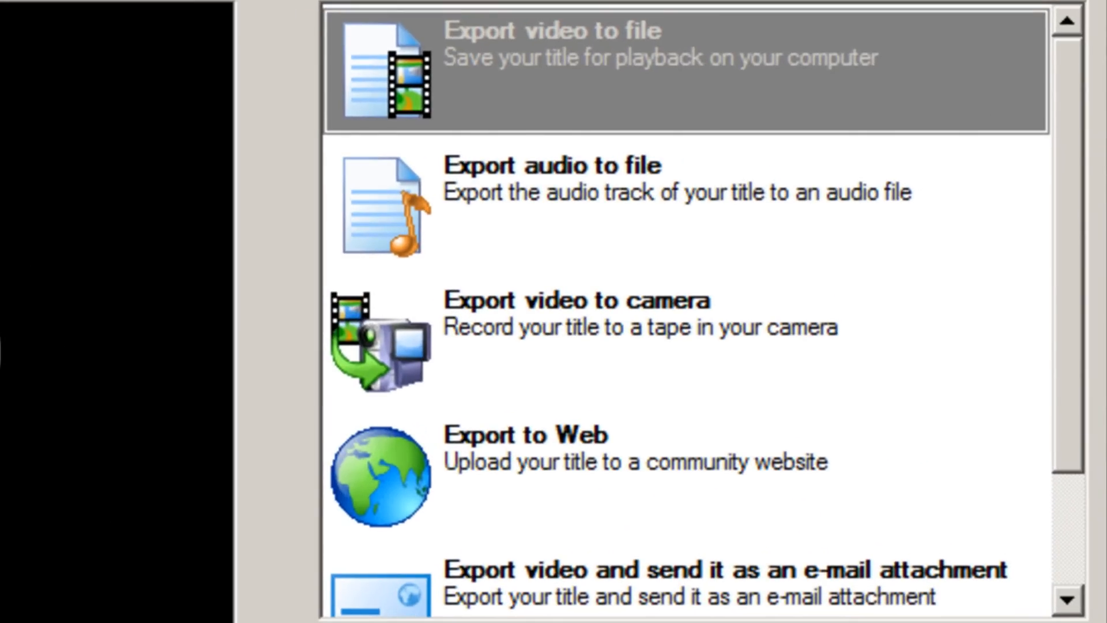
{"action": "mouse_move", "coordinate": [382, 415]}
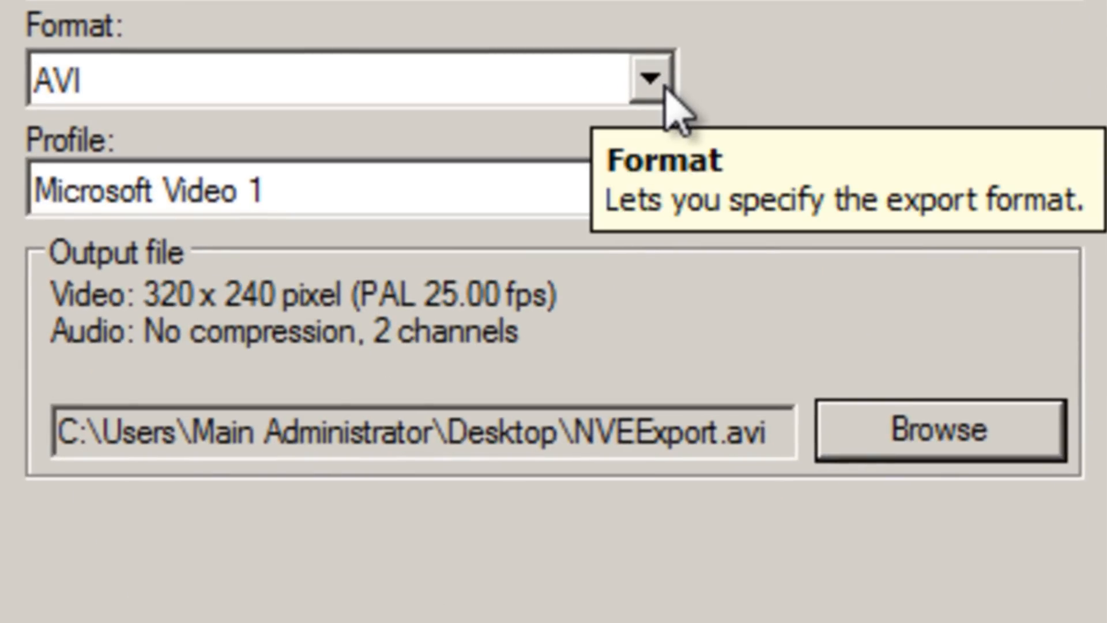
- Choose WMV format with the Pocket PC profile for NVEExport.wmv and begin rendering
{"action": "left_click", "coordinate": [648, 79]}
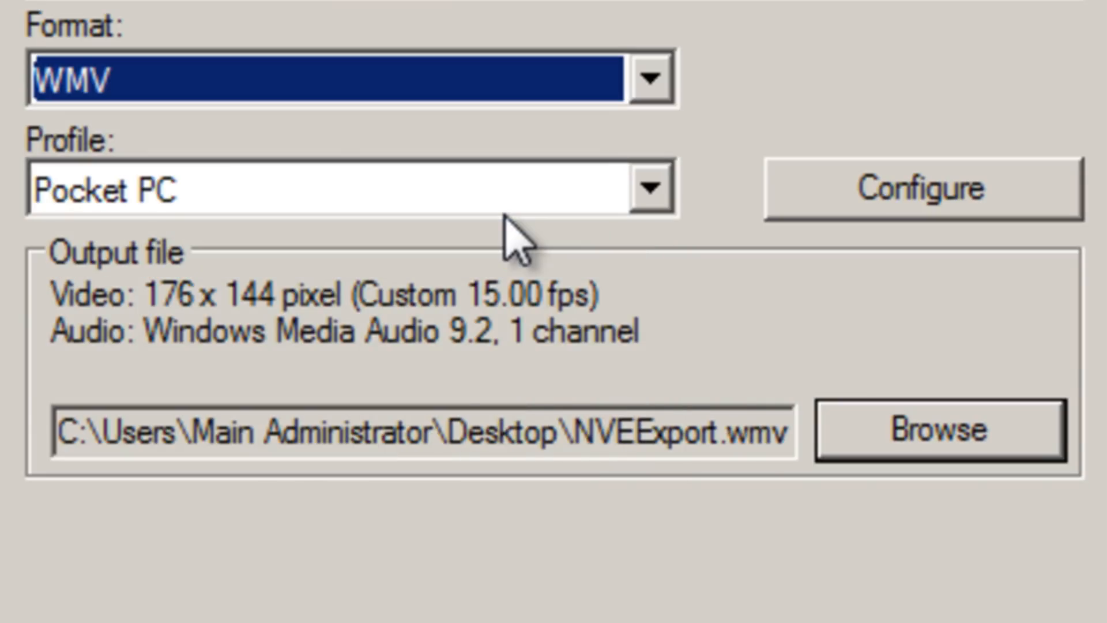
{"action": "mouse_move", "coordinate": [399, 208]}
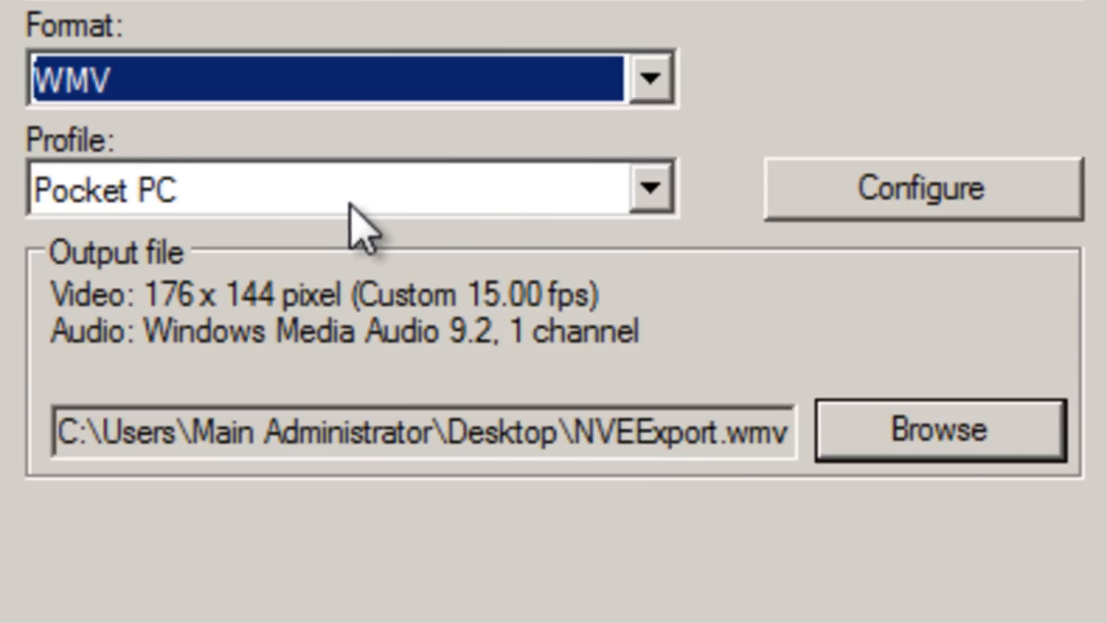
{"action": "mouse_move", "coordinate": [967, 614]}
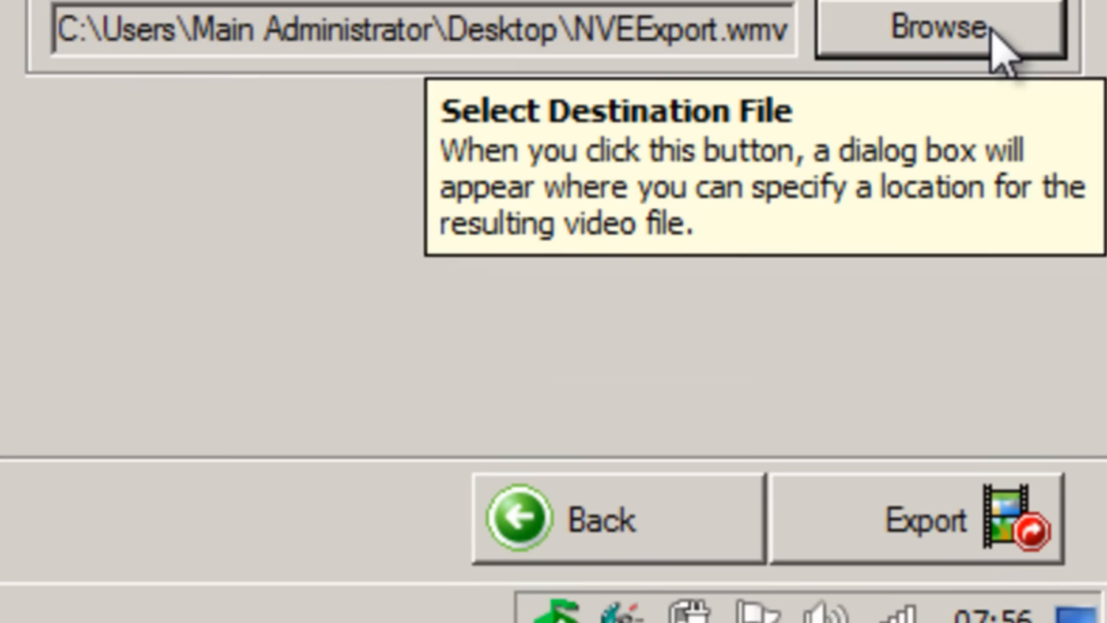
{"action": "left_click", "coordinate": [918, 521]}
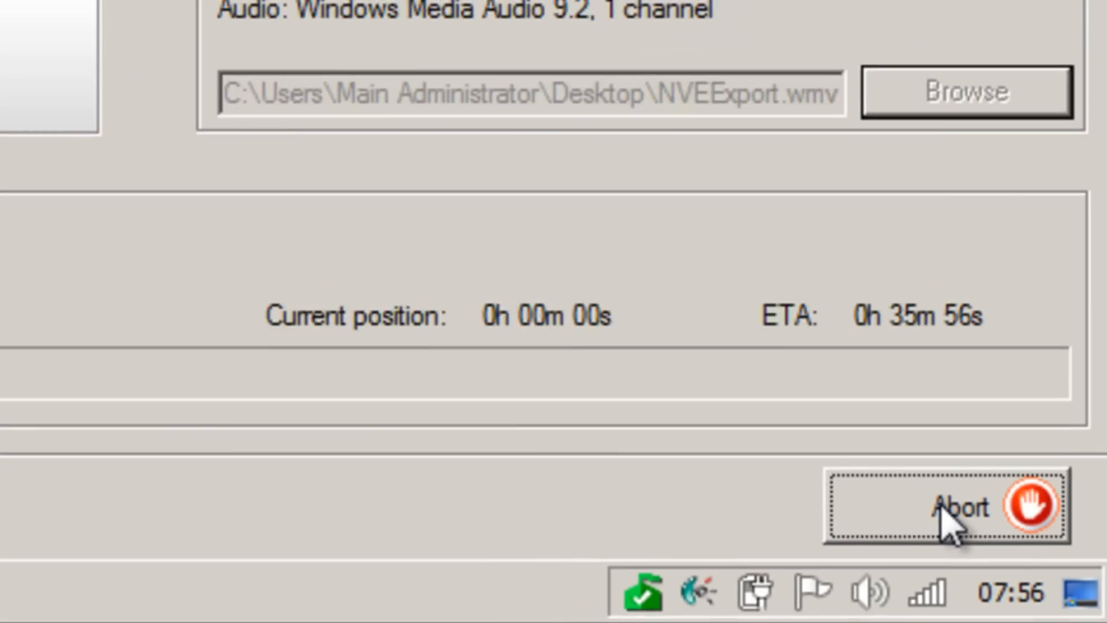